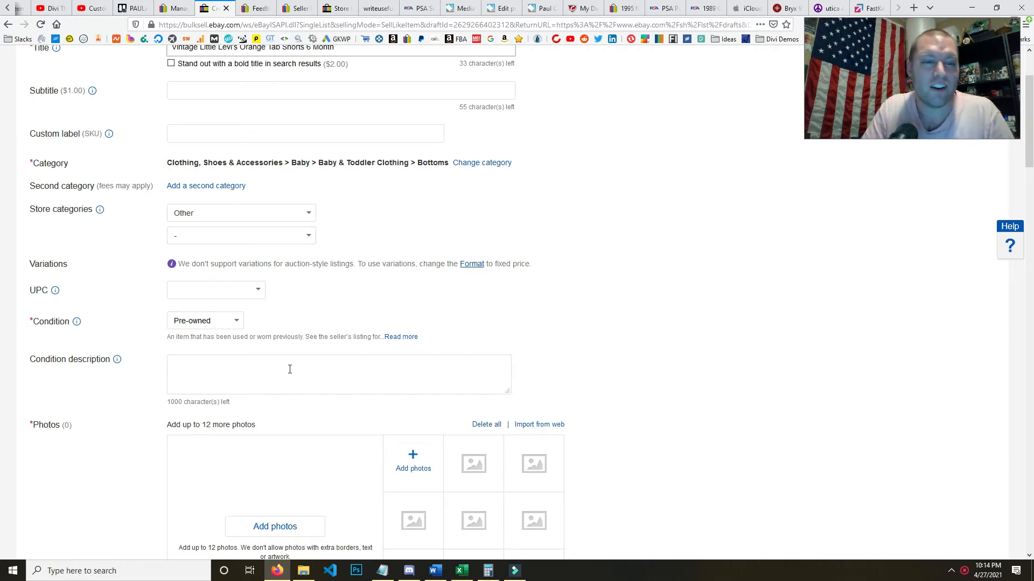
mouse_move(581, 459)
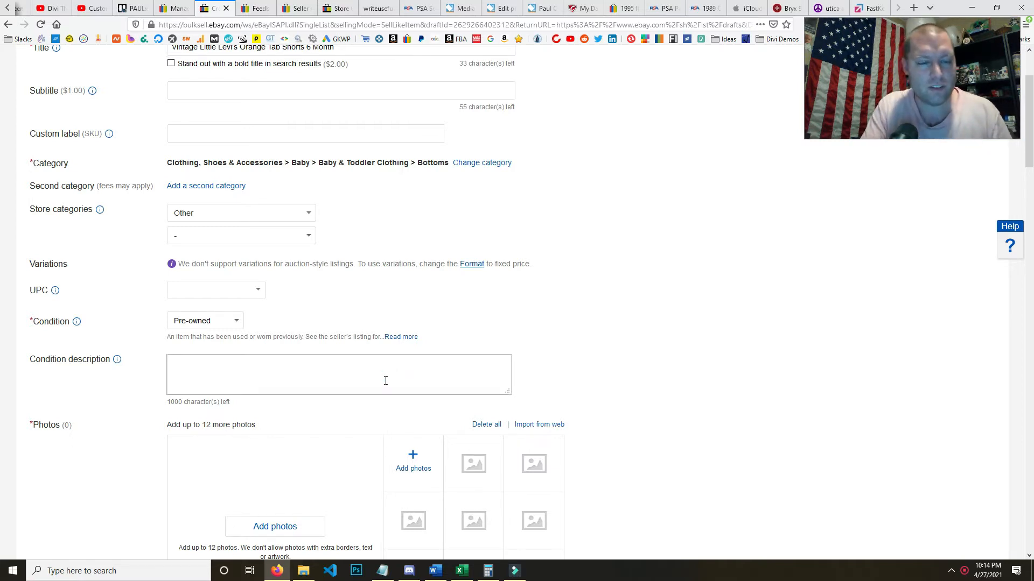
Expand ebayclothes in Condition description and ebayd in the eBay Item description box
text(ebayclothes)
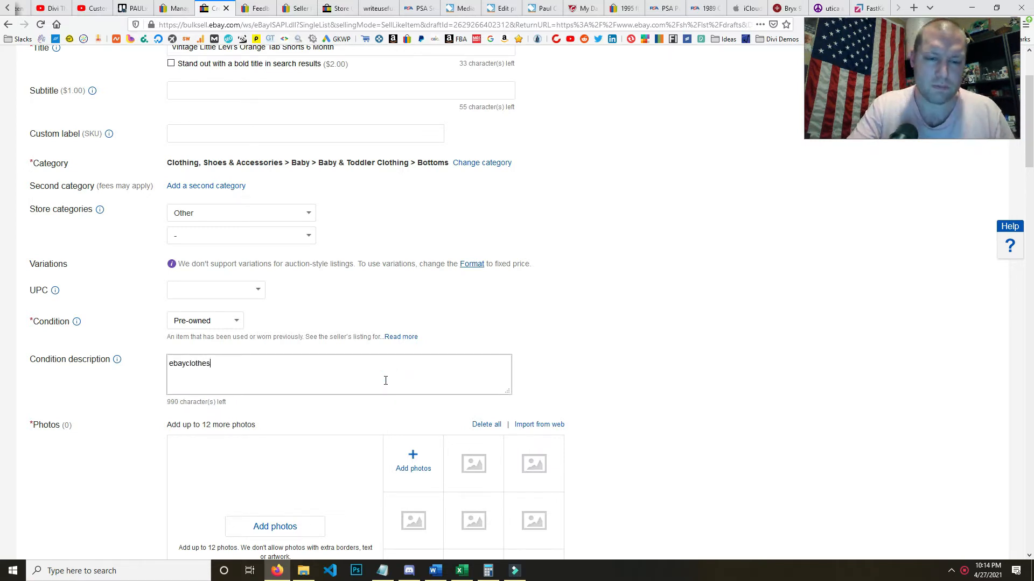
scroll(down, 3)
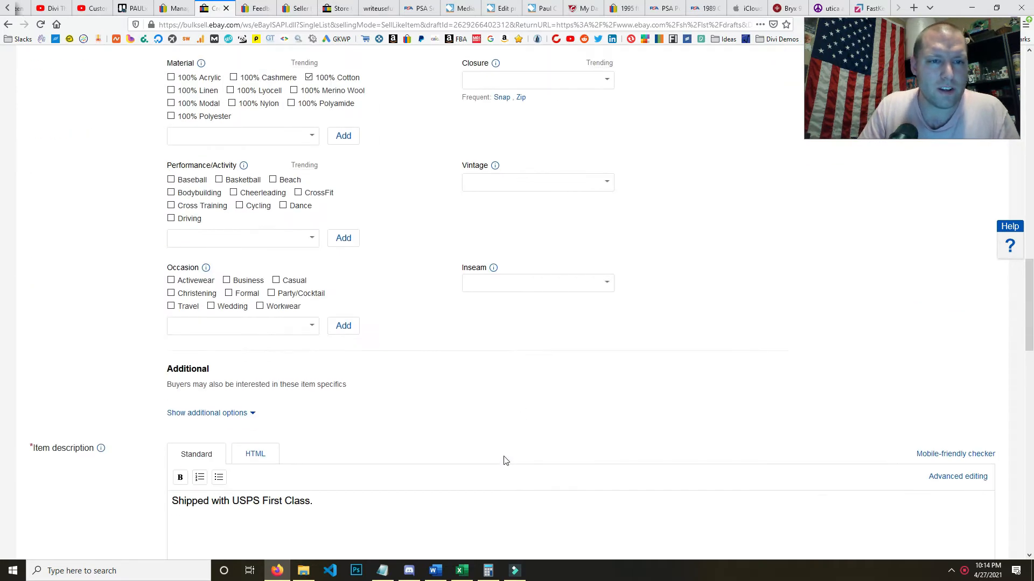
text(ebayd)
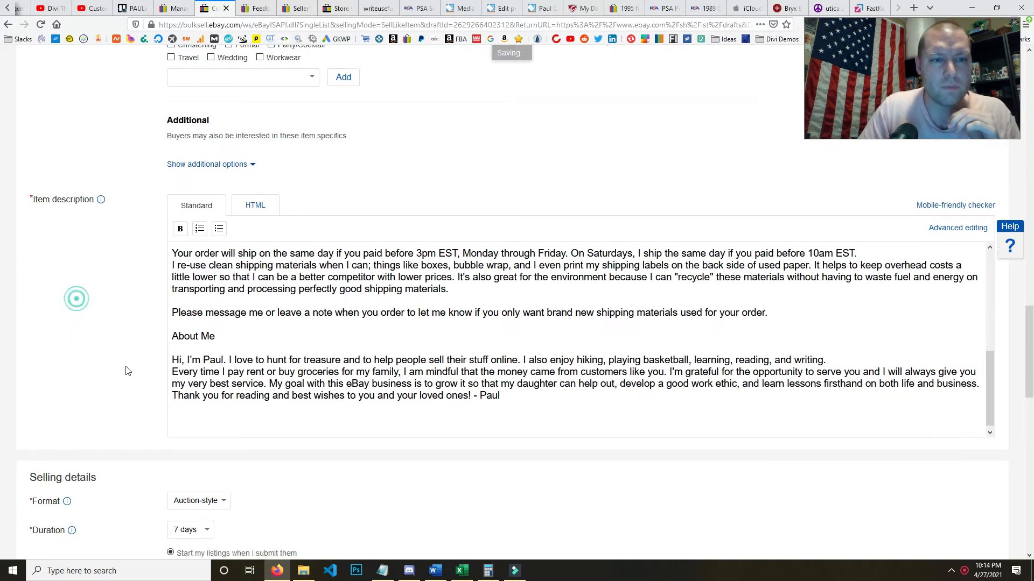
scroll(down, 3)
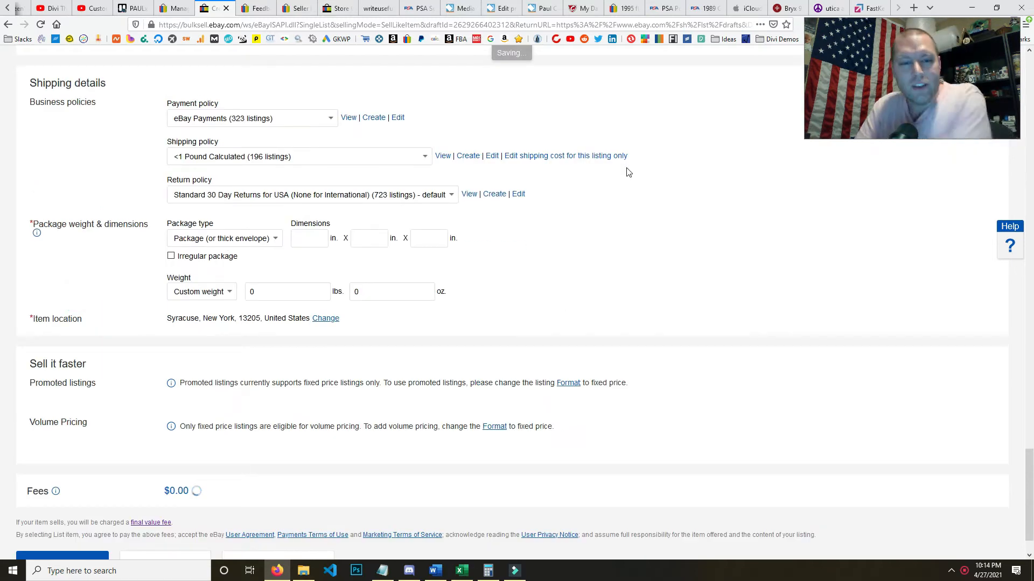
scroll(up, 3)
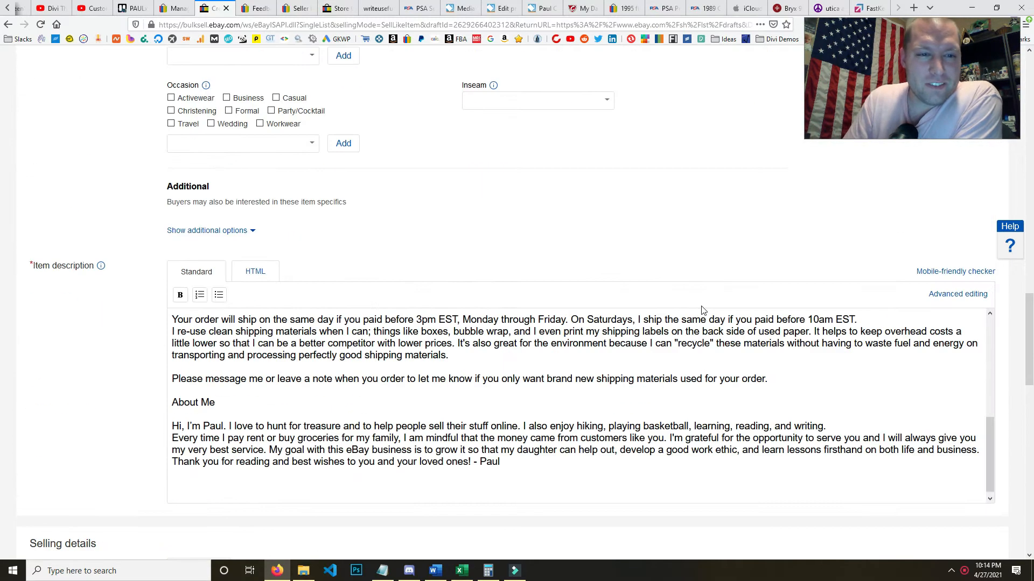
mouse_move(551, 284)
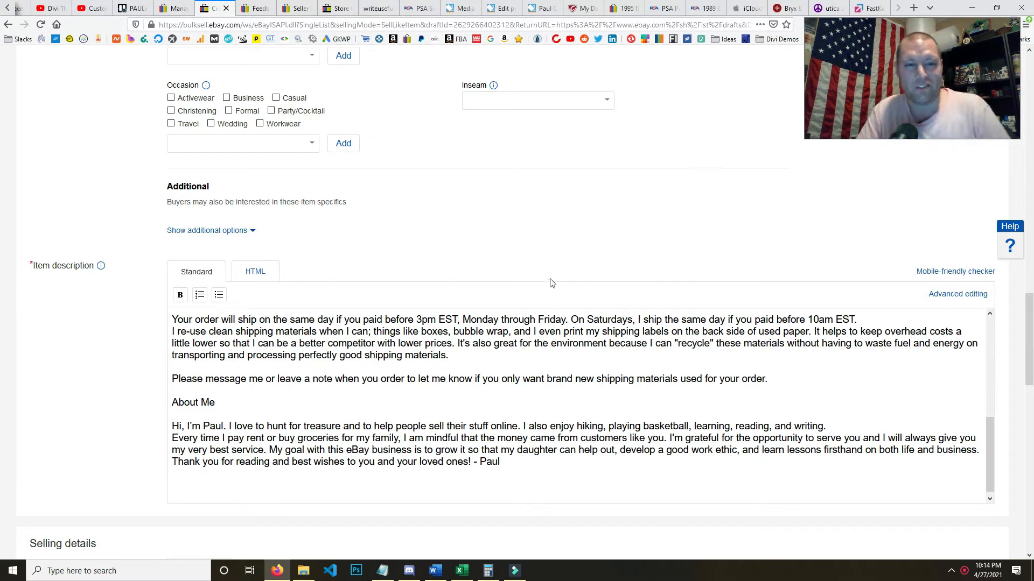
mouse_move(394, 566)
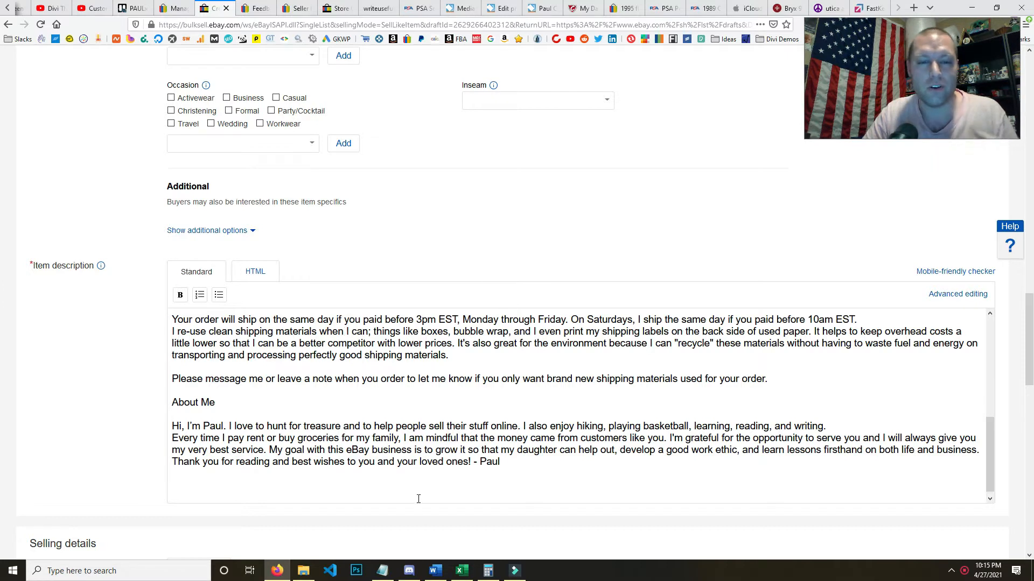
mouse_move(600, 267)
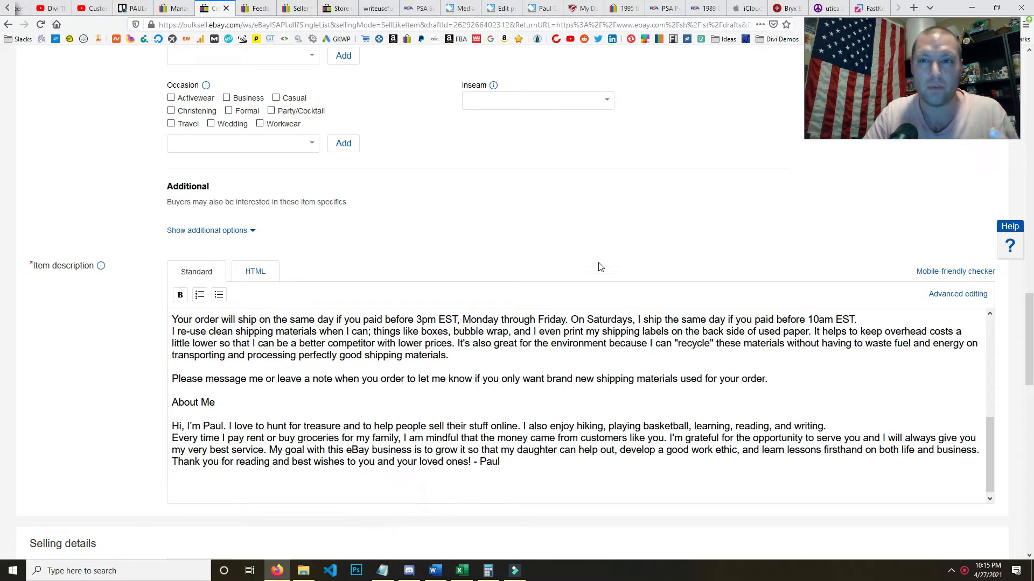
mouse_move(822, 31)
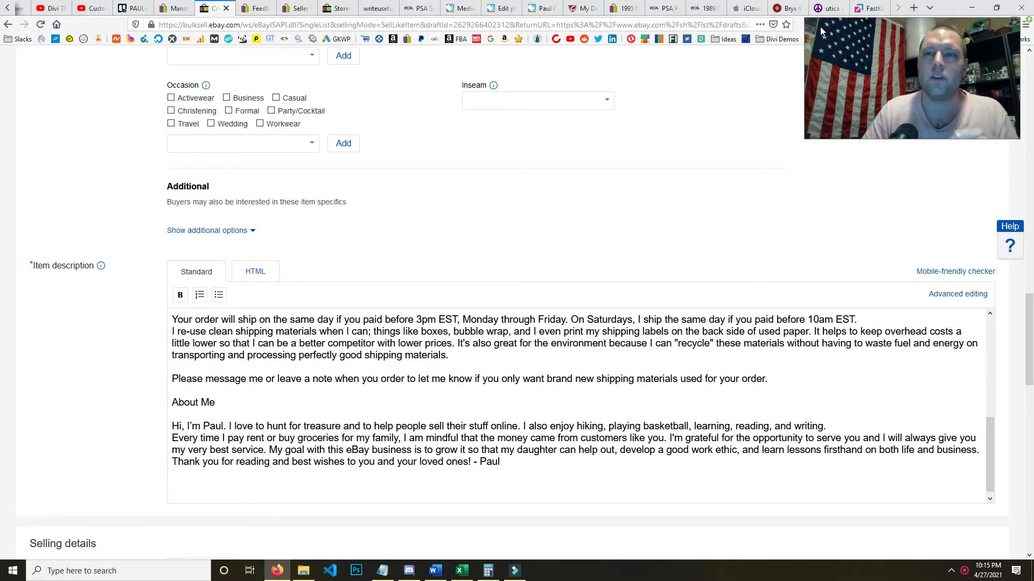
Search eBay sold listings for KW5897 from the Craigslist Lefton figurine ad using Alt+G
click(826, 8)
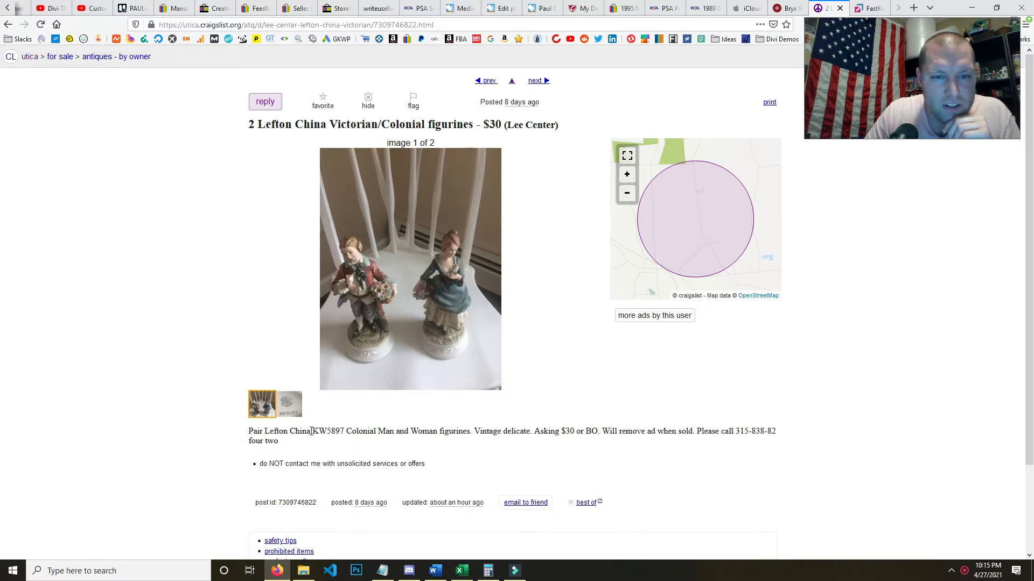
double_click(283, 431)
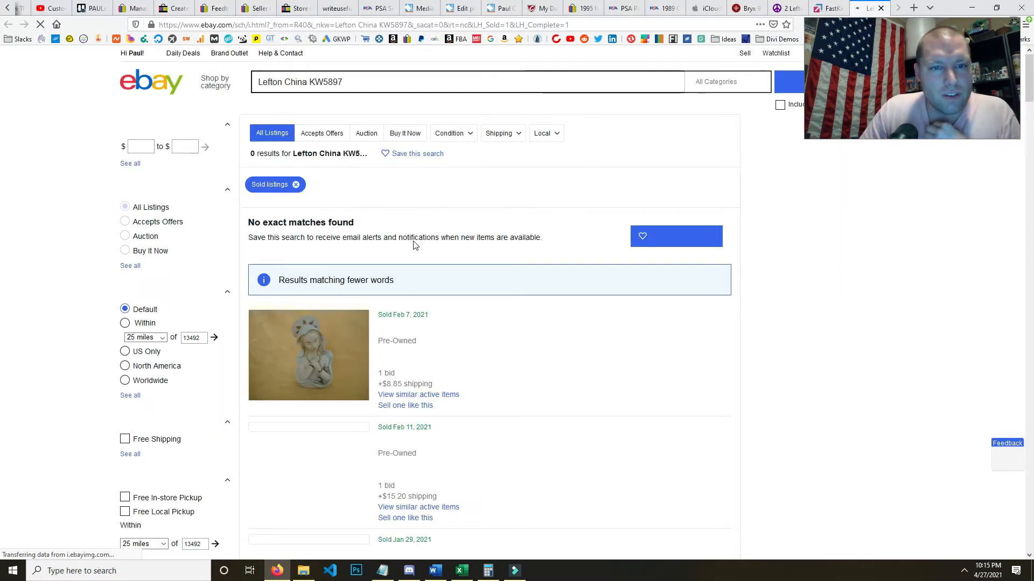
scroll(down, 3)
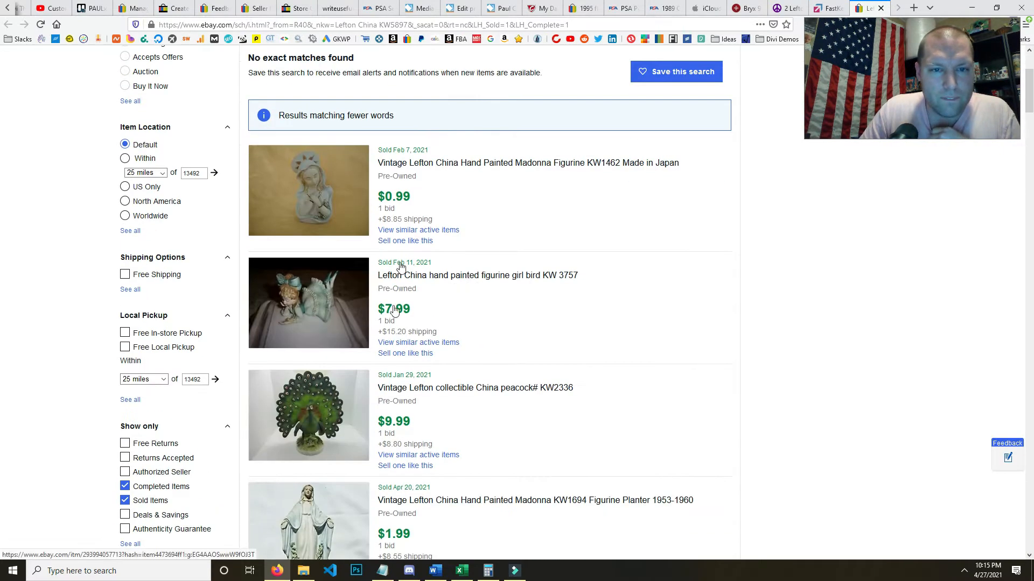
scroll(up, 3)
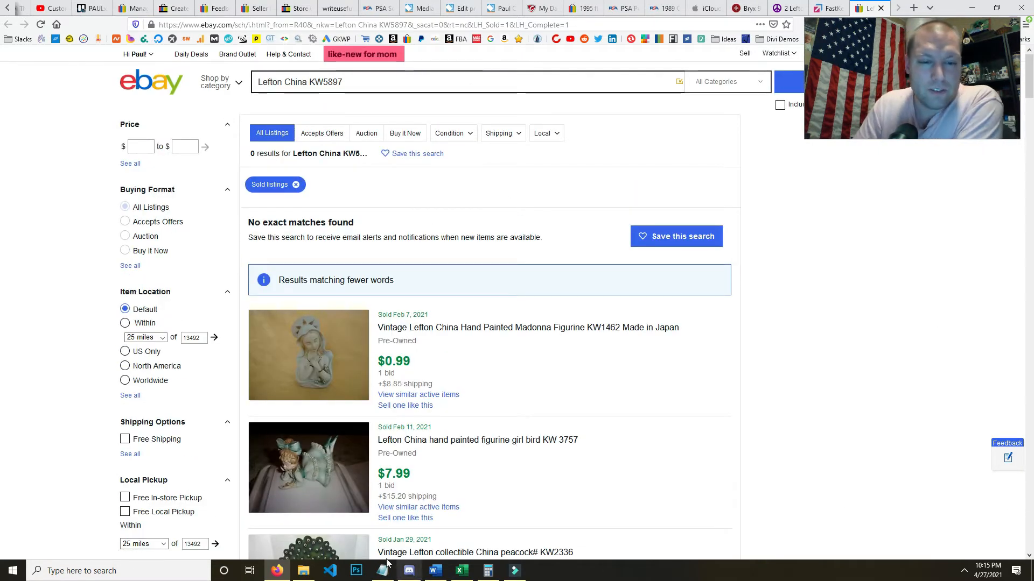
Expand the ebaydesc; snippet in the CONDITION-SNIPPETS Notepad file
click(381, 571)
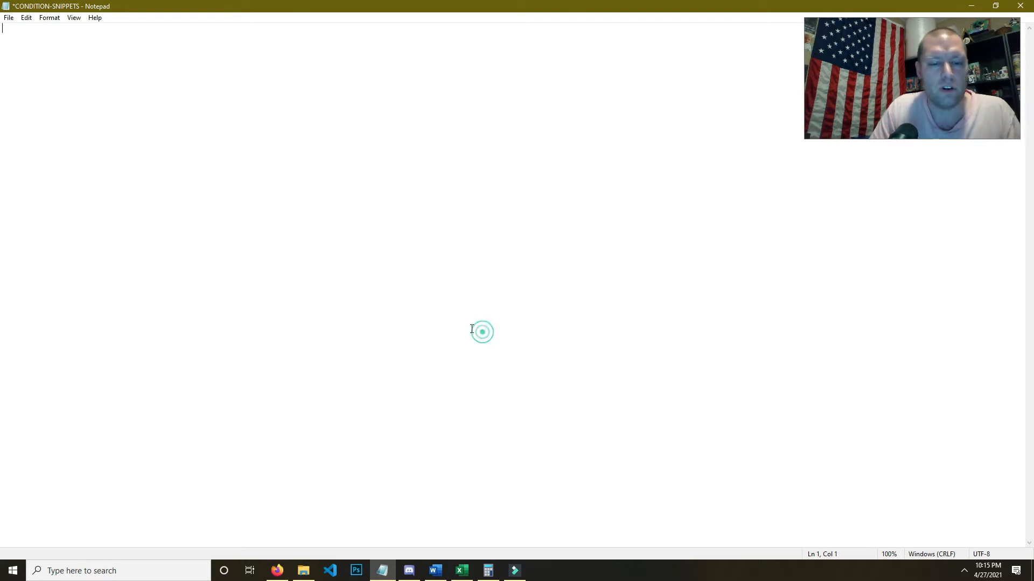
text(ebaty)
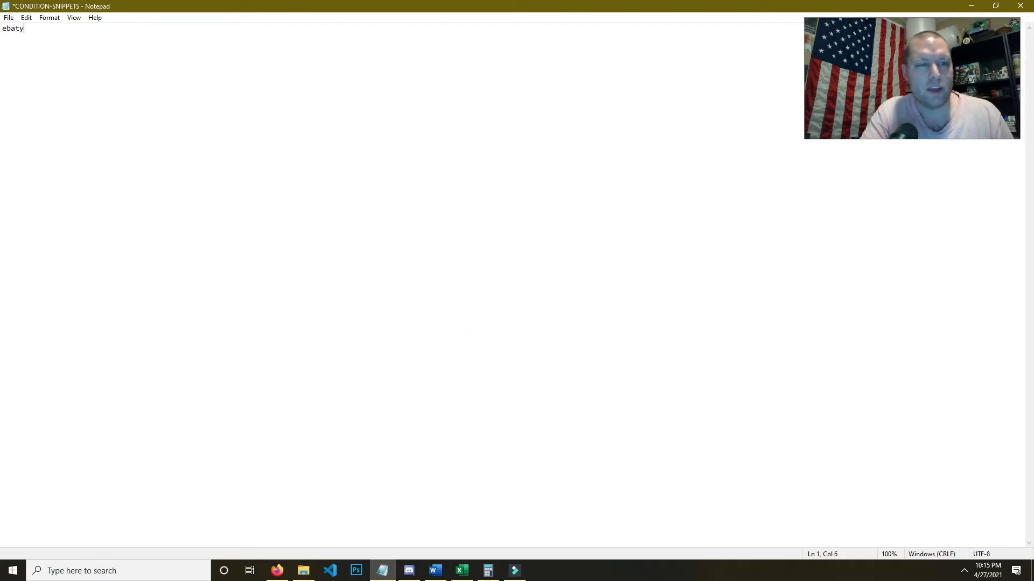
text(e)
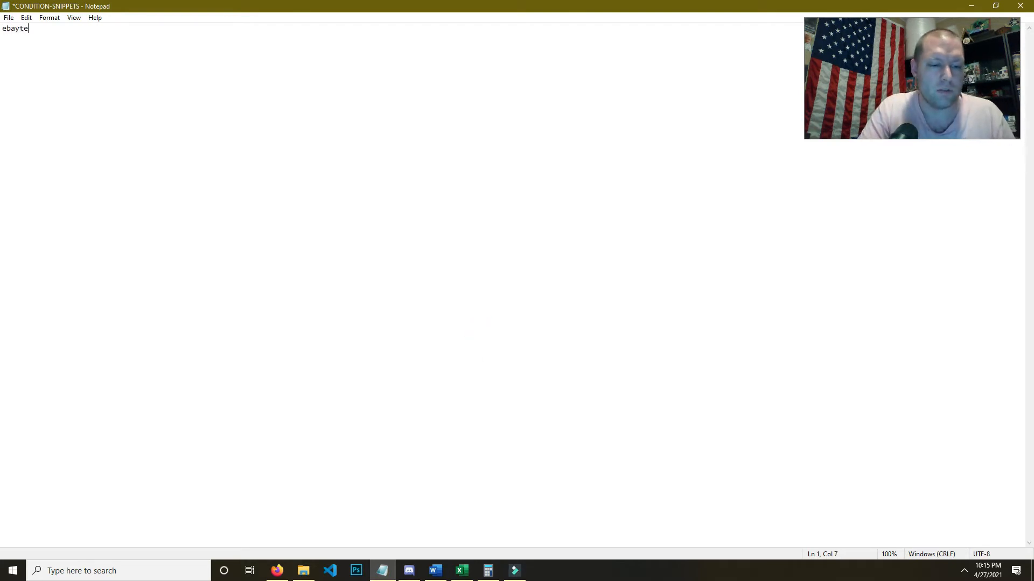
text(desc)
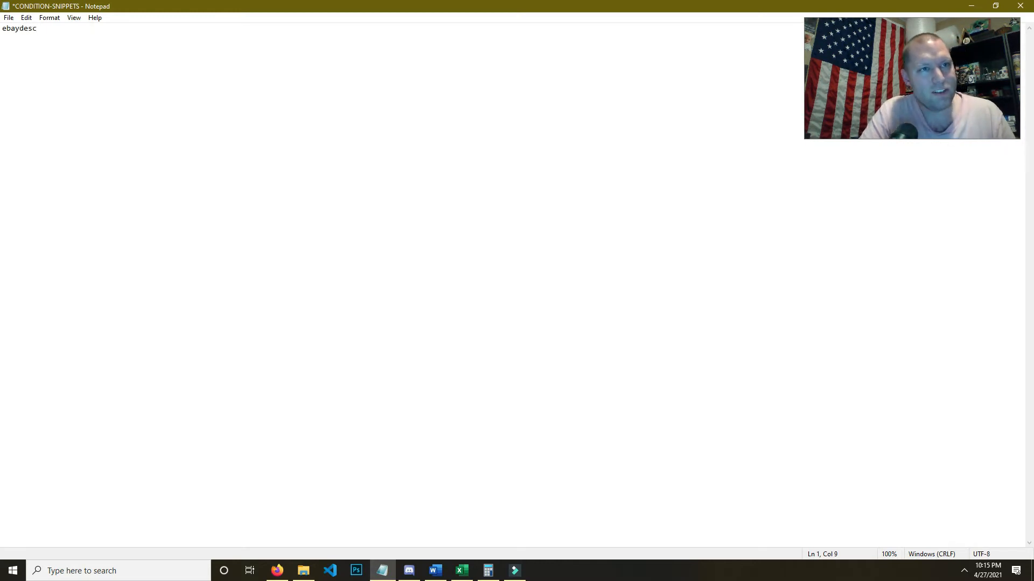
text(;)
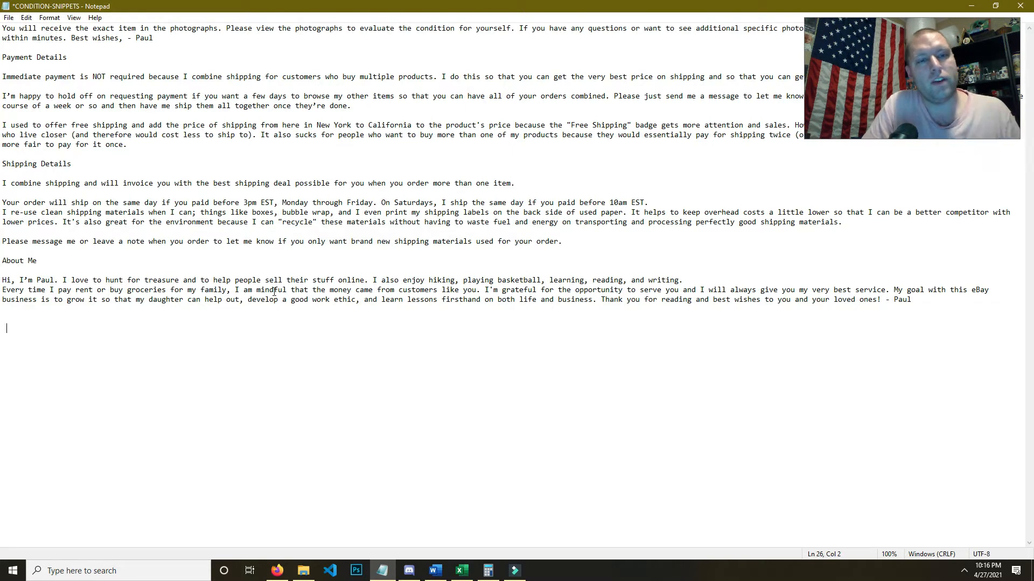
mouse_move(579, 255)
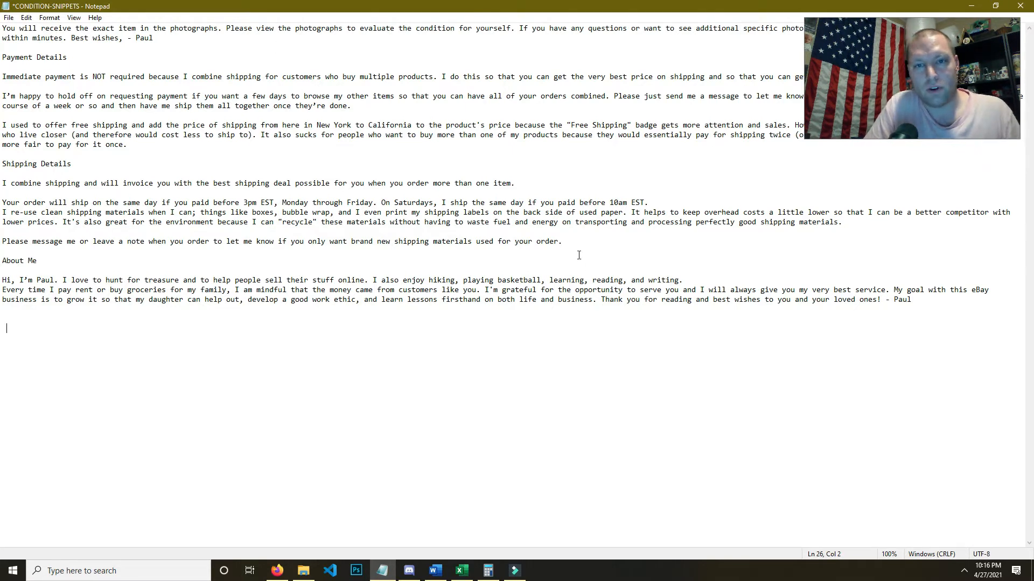
mouse_move(368, 356)
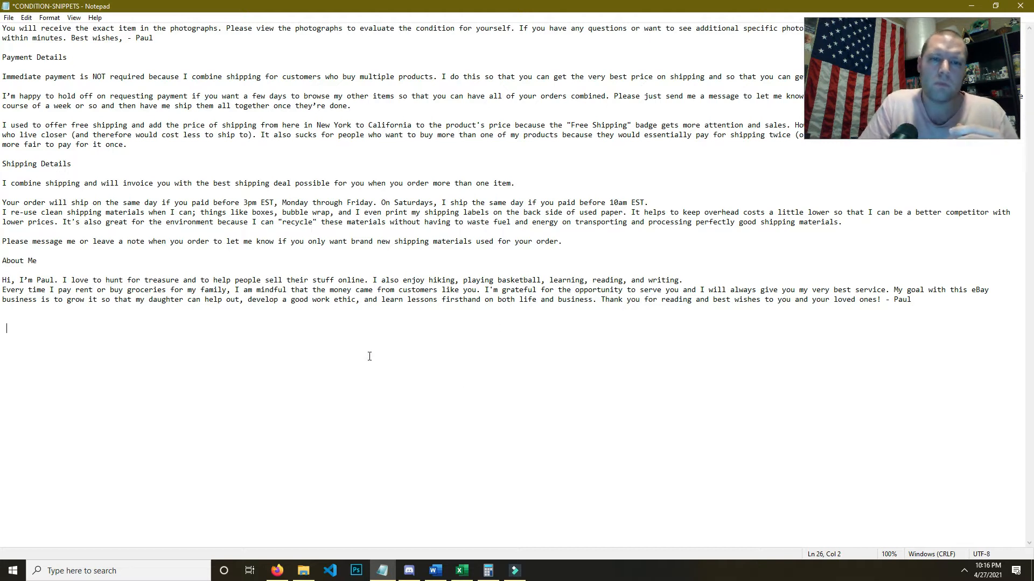
Expand the ebayglass;, ebayclothes; and ebaybooks; condition snippets on new lines
text(ebqa)
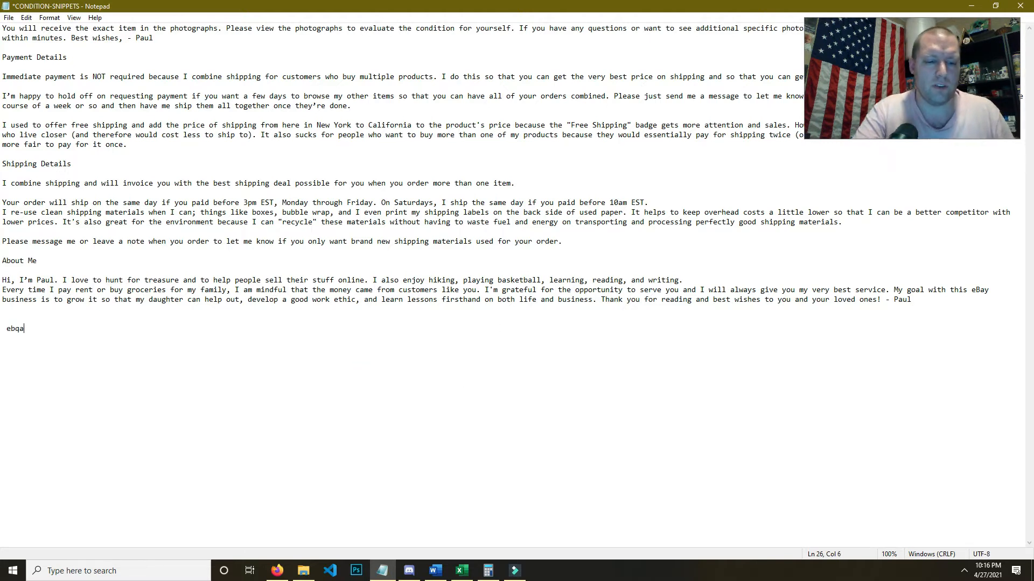
text(uy)
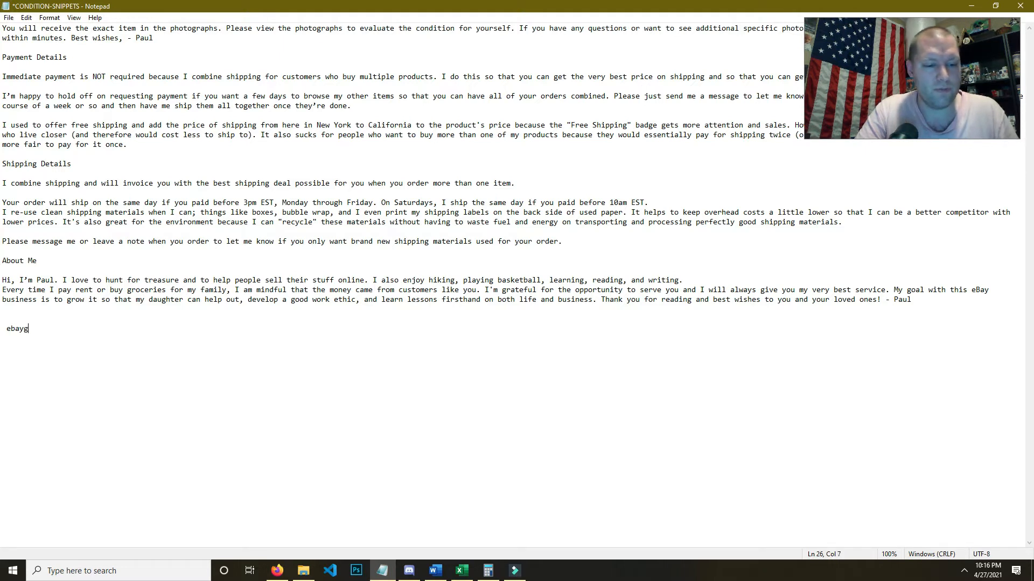
text(lass)
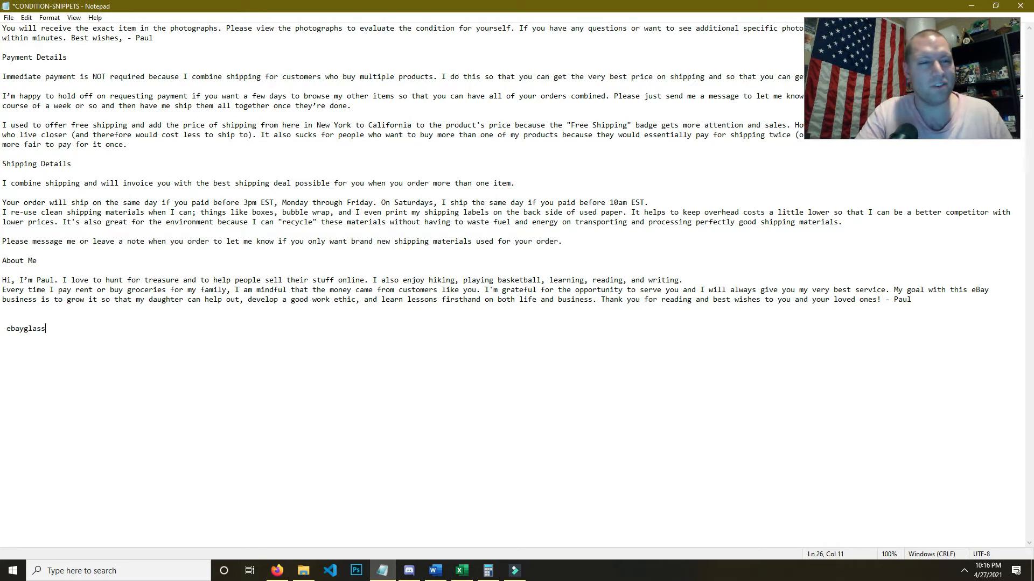
text(Great condition with no cracks or chips! There is some light wear/scratching visible when angled in the light from normal use.)
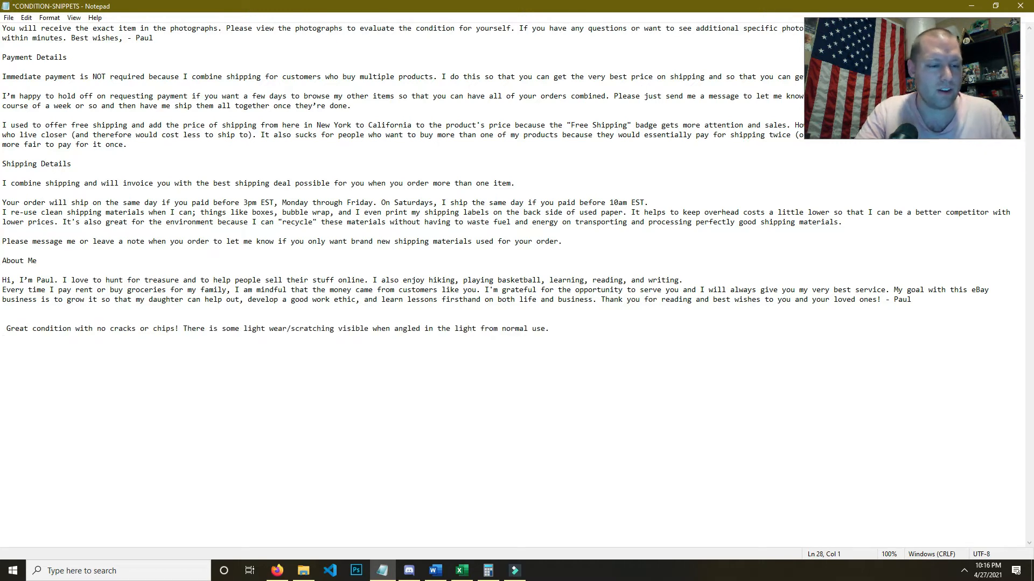
text(ebayclothes;)
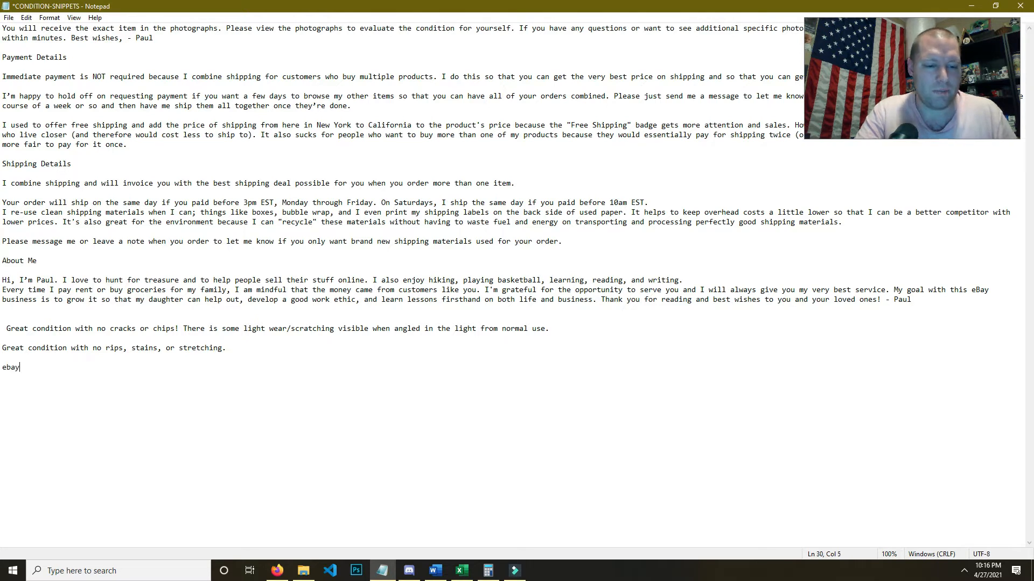
key(Backspace)
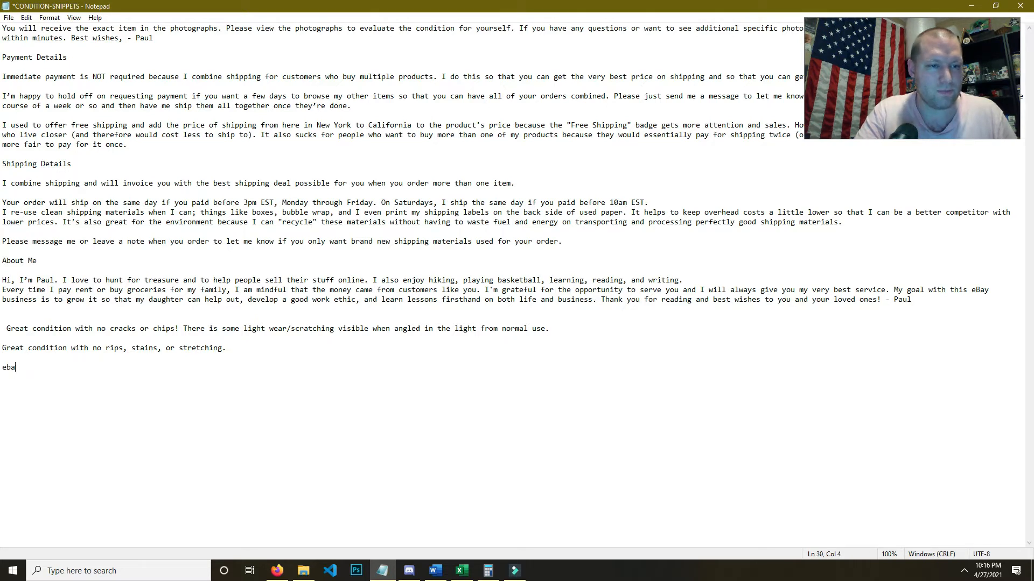
text(ybooks;)
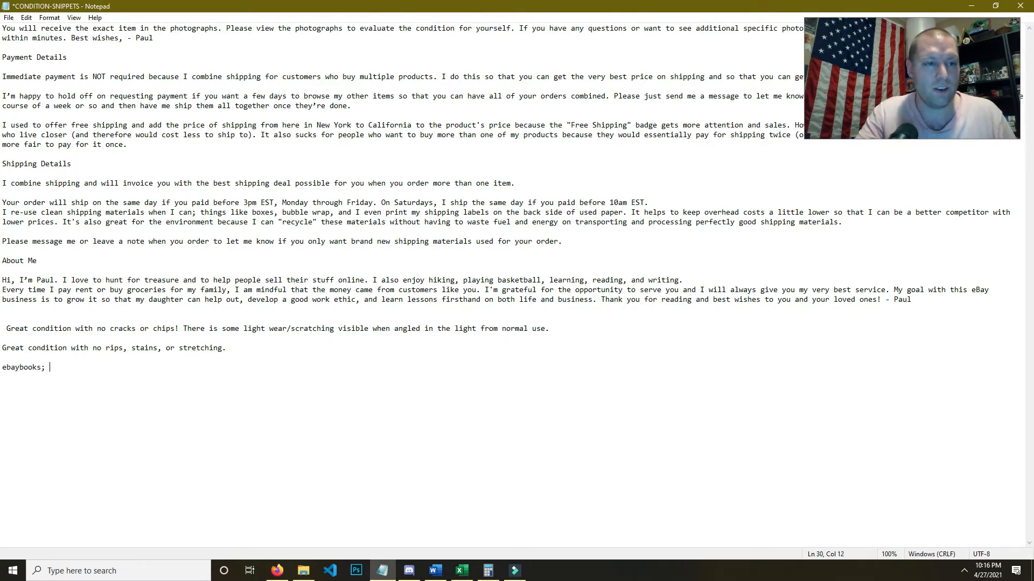
text(Great condition with no rips, highlighting, or writing. Has light wear from use.)
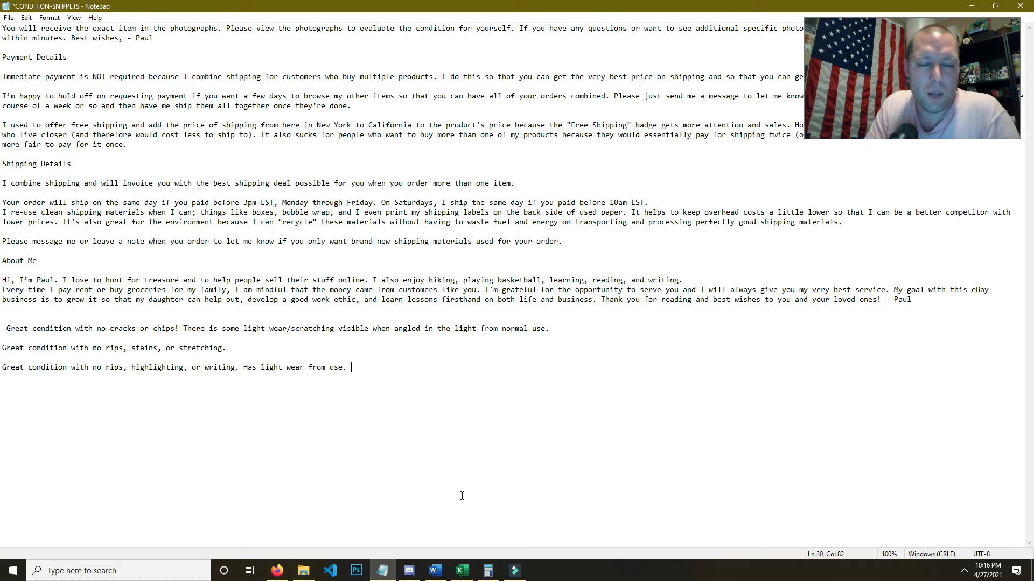
Open the FastKeys Text Expander settings from the system tray
click(964, 571)
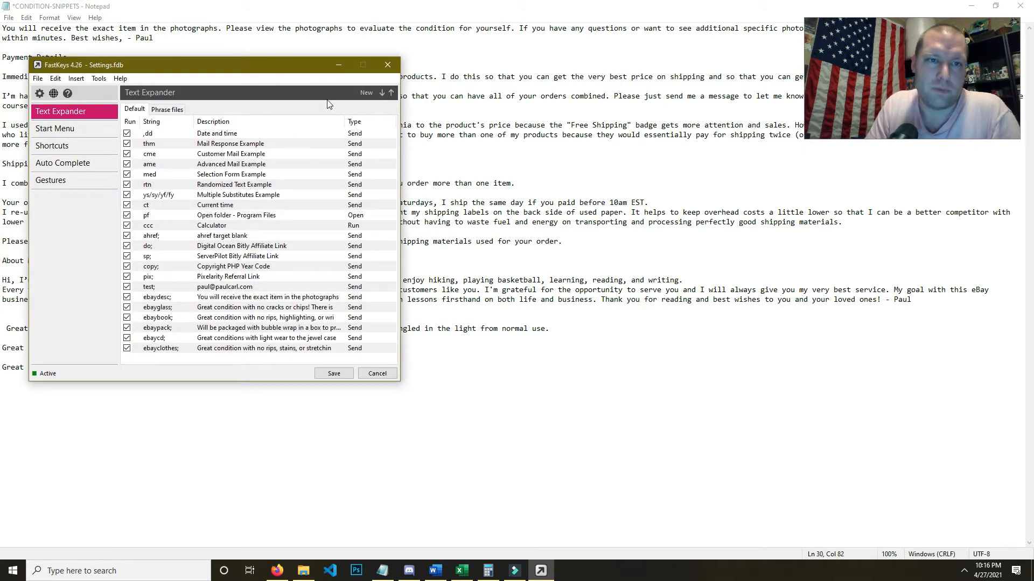
mouse_move(239, 253)
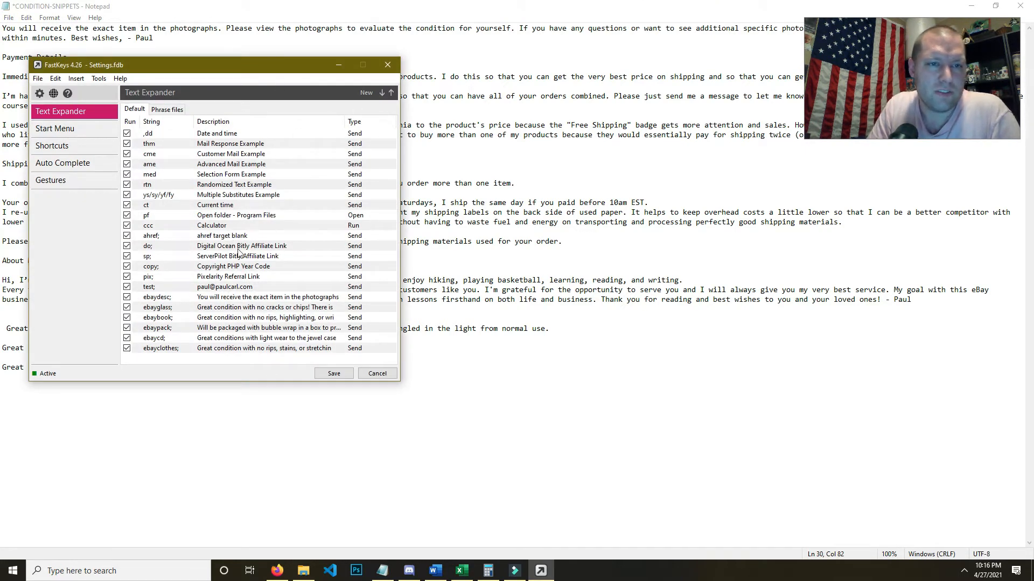
mouse_move(267, 184)
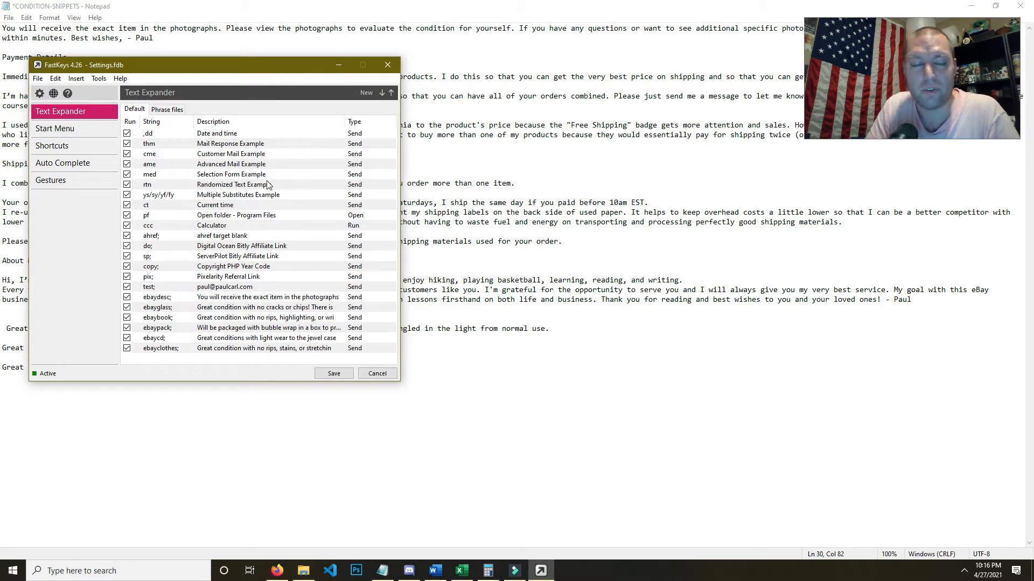
mouse_move(302, 210)
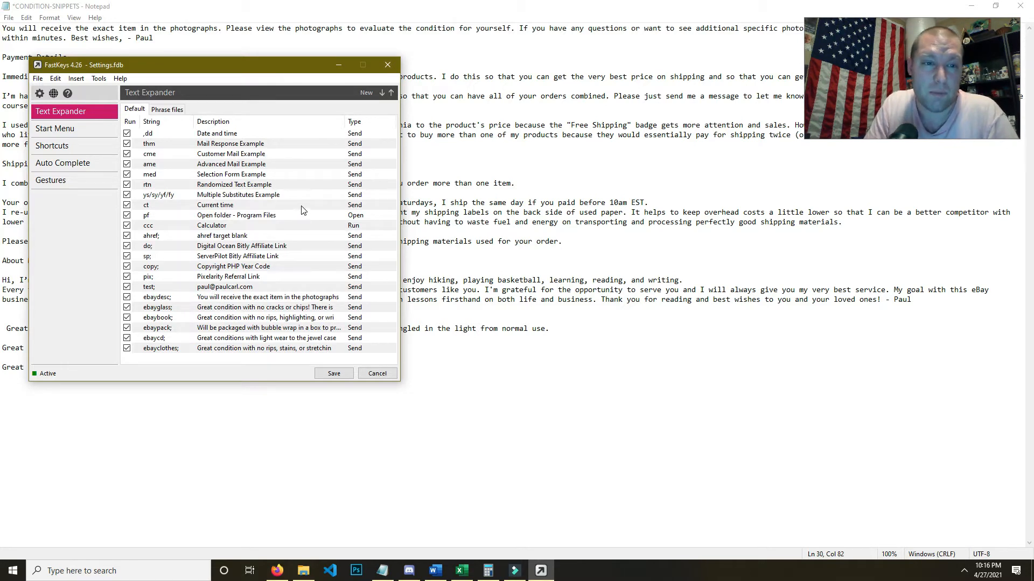
mouse_move(283, 218)
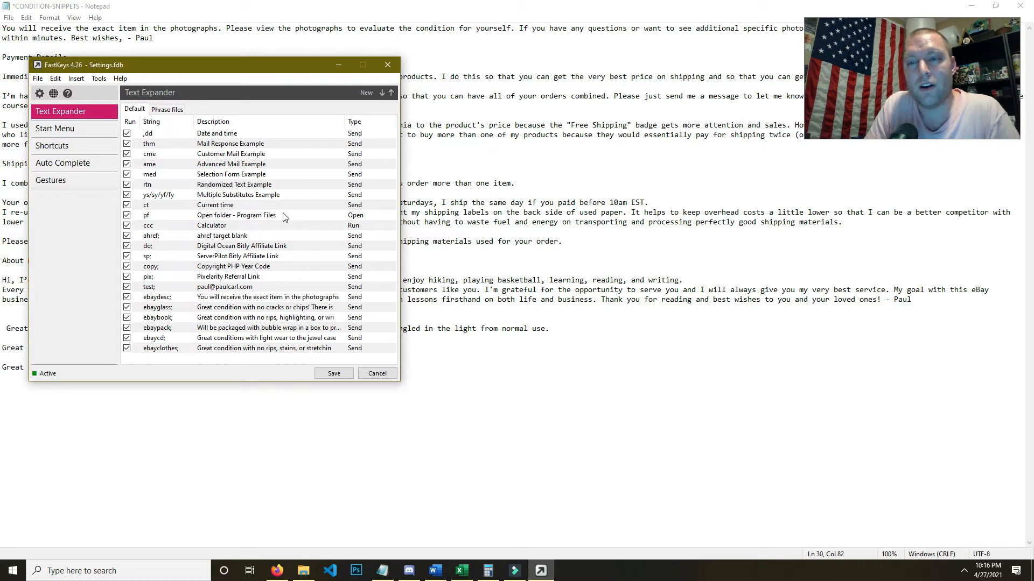
mouse_move(183, 209)
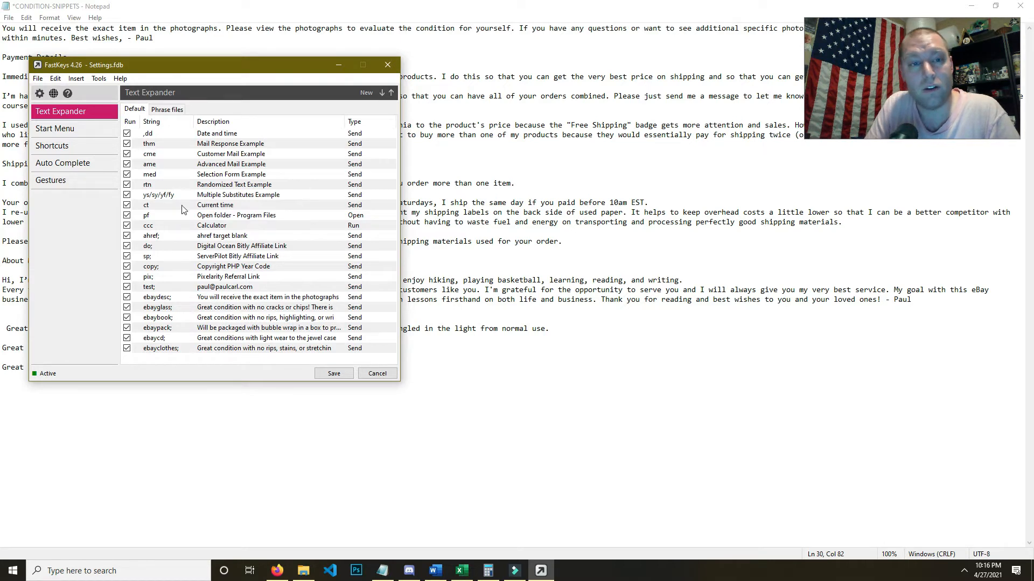
mouse_move(186, 270)
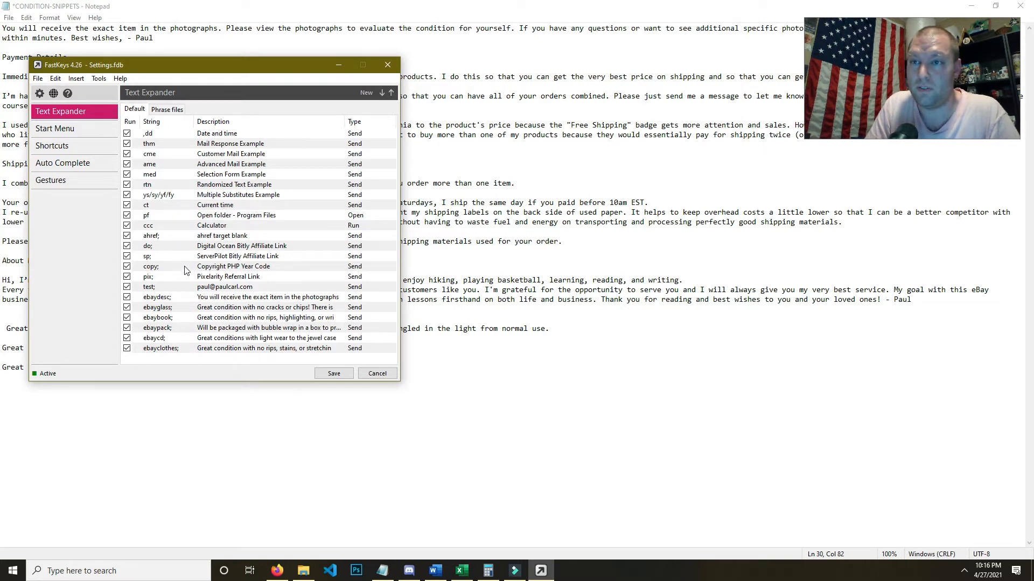
mouse_move(183, 257)
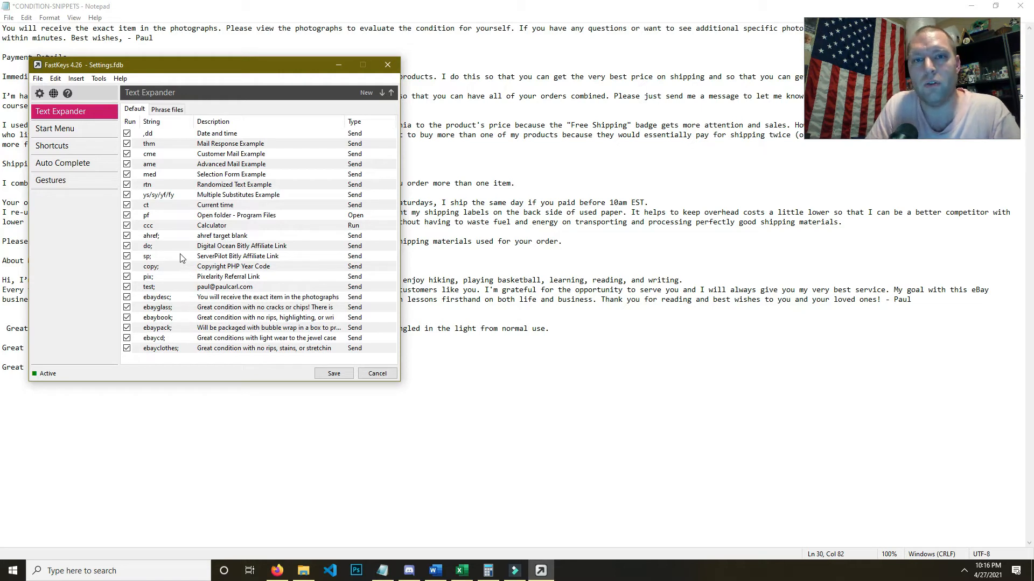
mouse_move(211, 124)
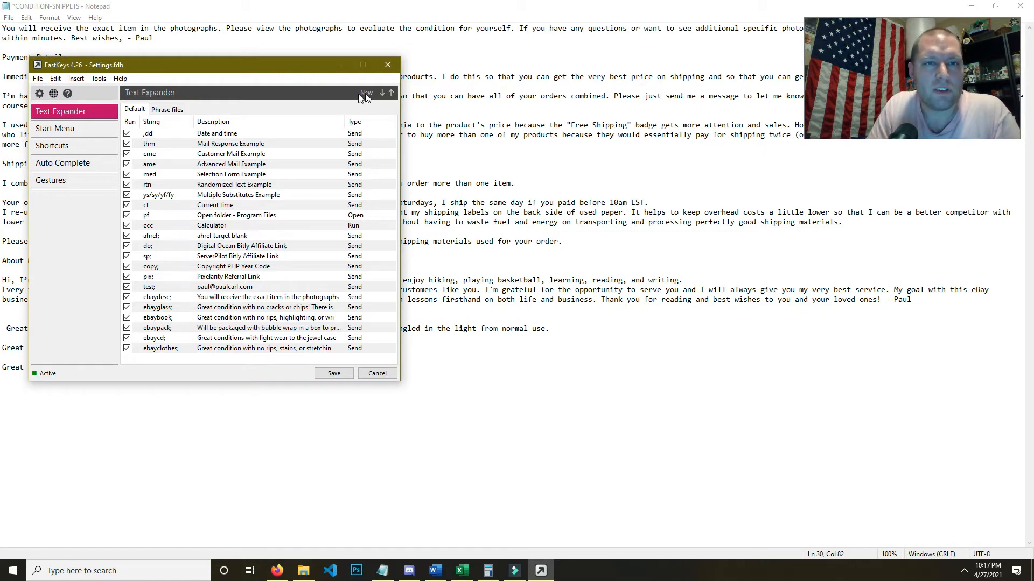
Start a new snippet with substitute text 'this is a test of fastkeys'
click(366, 92)
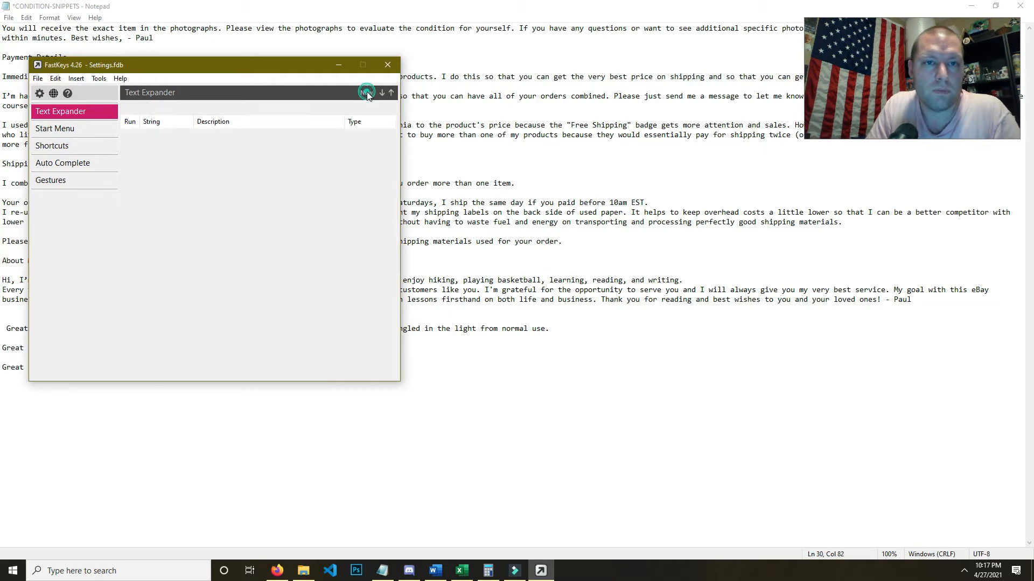
click(366, 92)
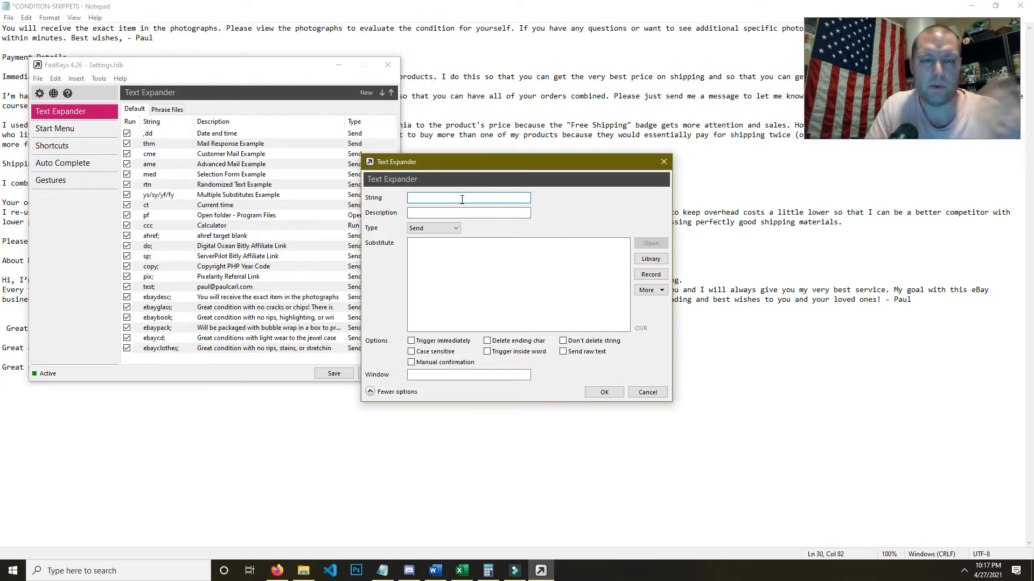
text(wfwf)
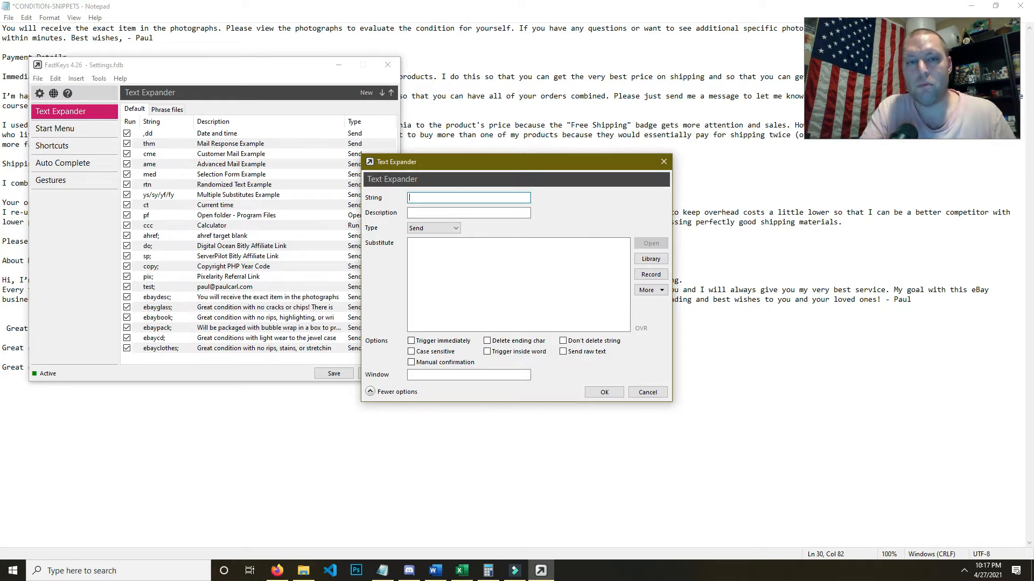
text(ebayd)
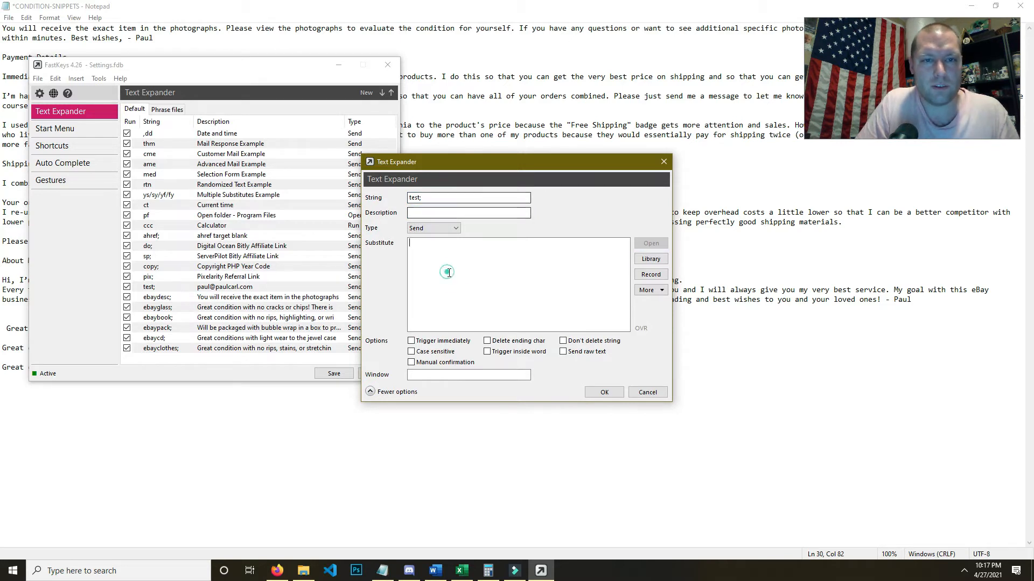
text(this is a te)
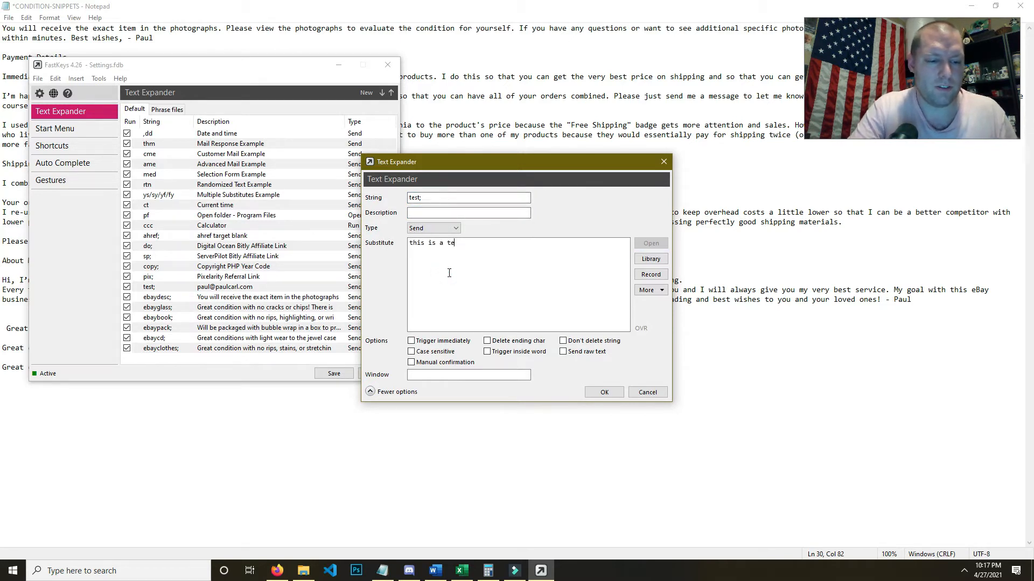
text(st of fastkeys)
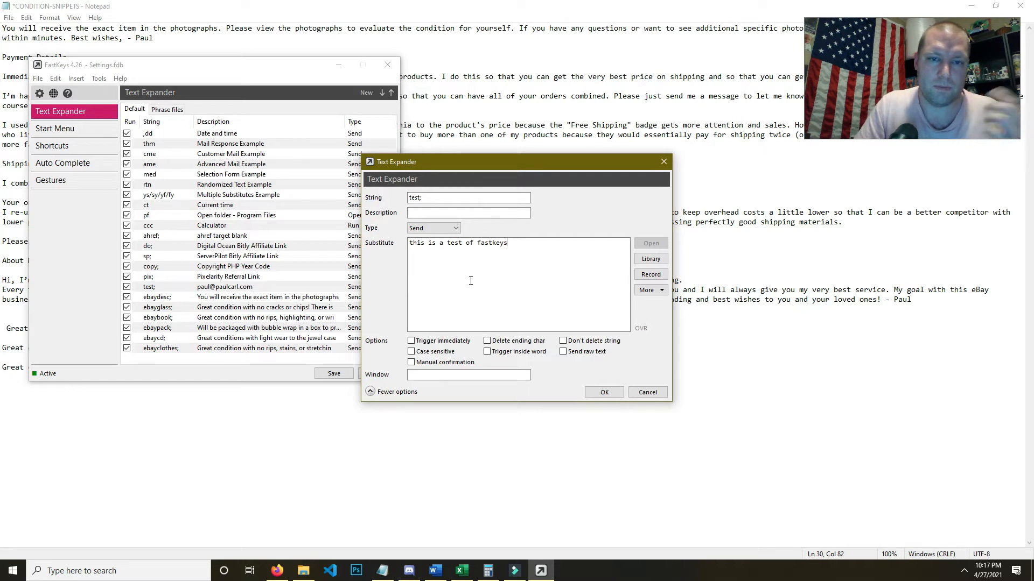
Save the snippet, fixing the duplicate-trigger warning by using test2; as the string
click(602, 392)
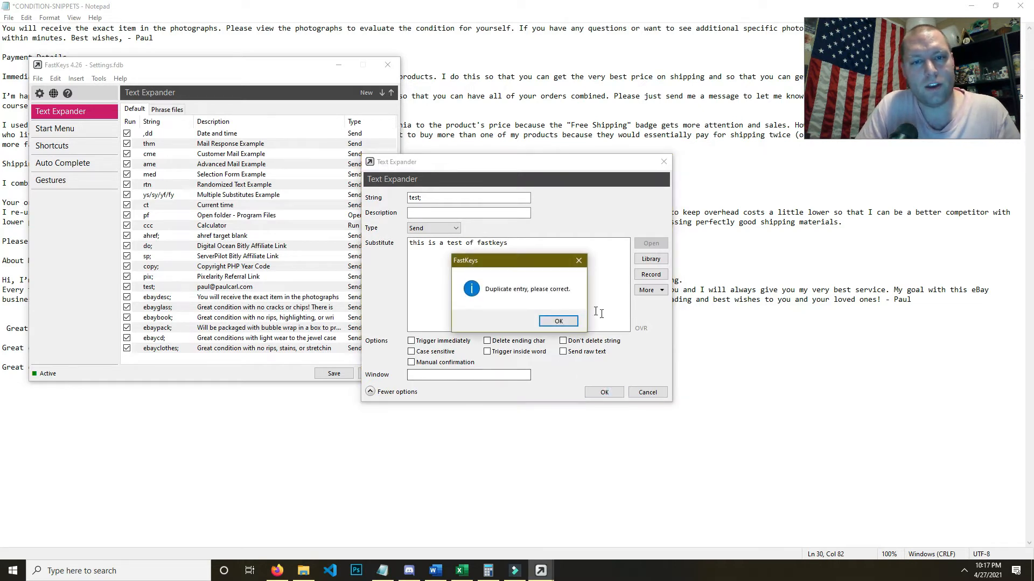
click(558, 320)
text(2)
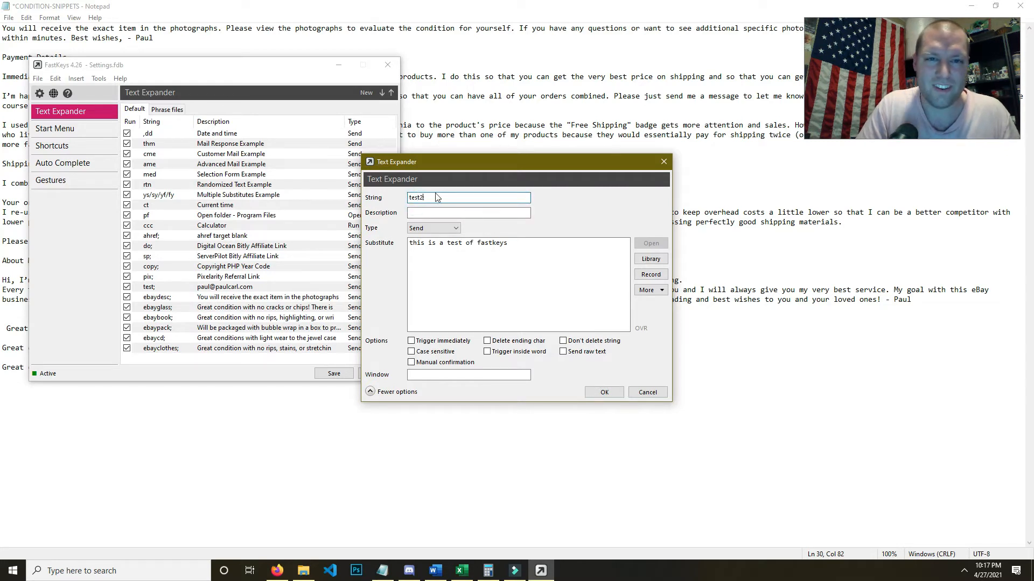
text(;)
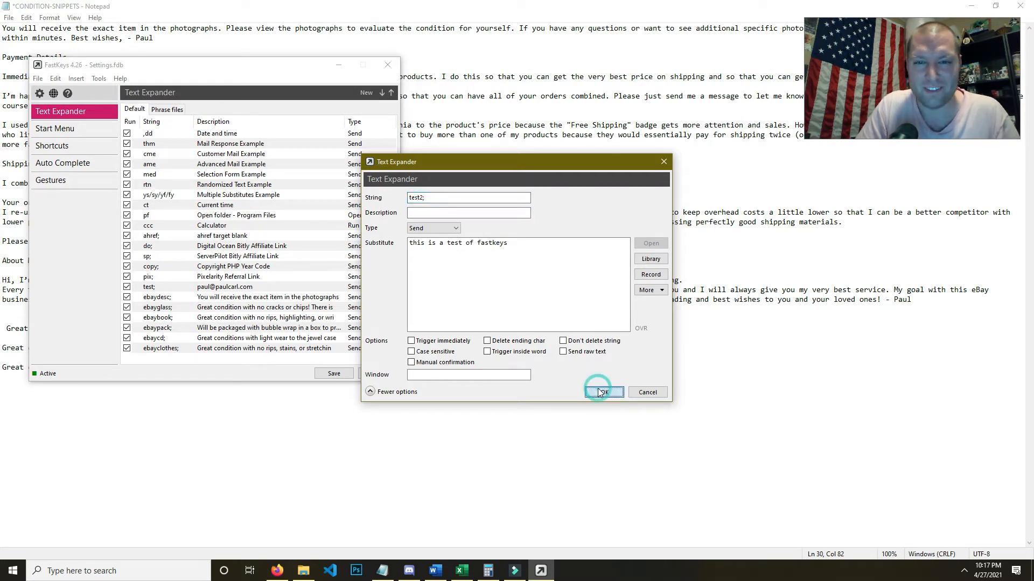
click(600, 392)
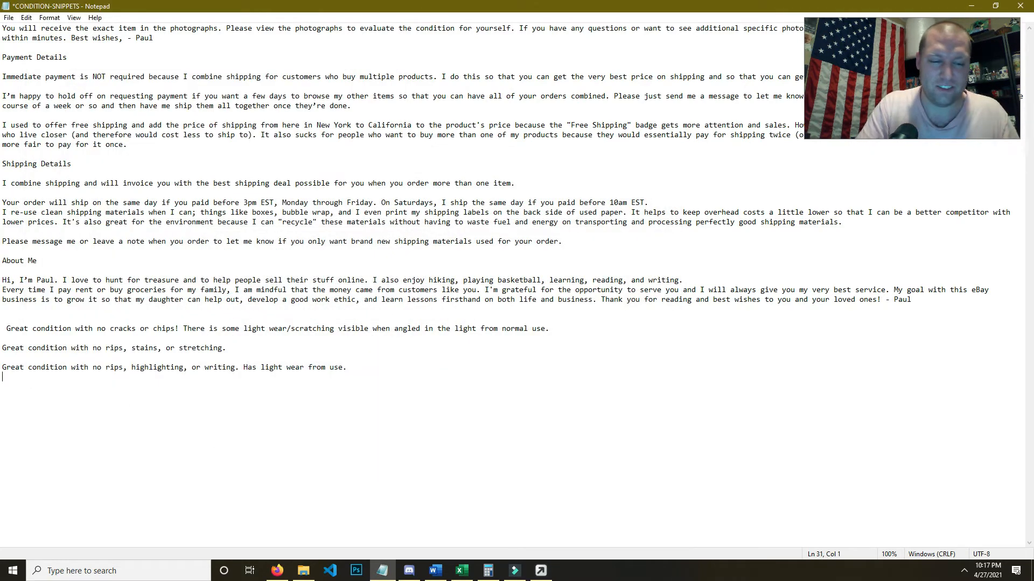
Test test2; in Notepad so it expands to 'this is a test of fastkeys'
text(test2;)
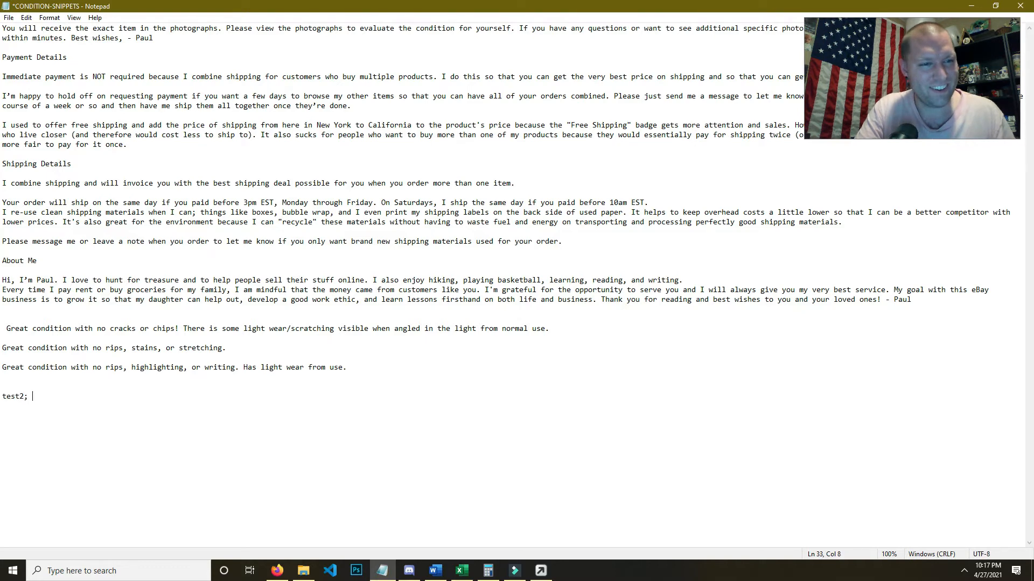
key(Backspace)
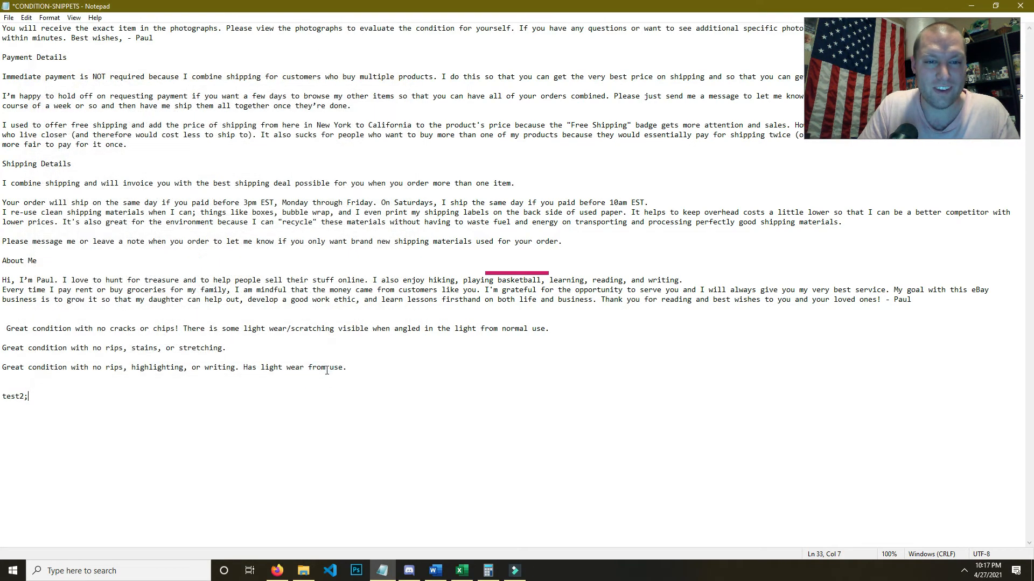
text(test)
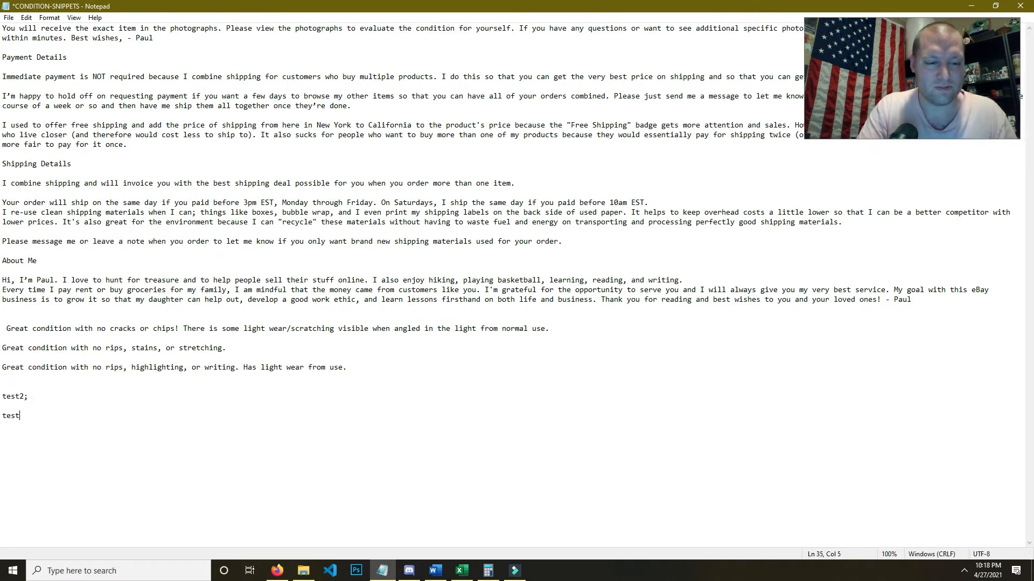
text(this is a test of fastkeys)
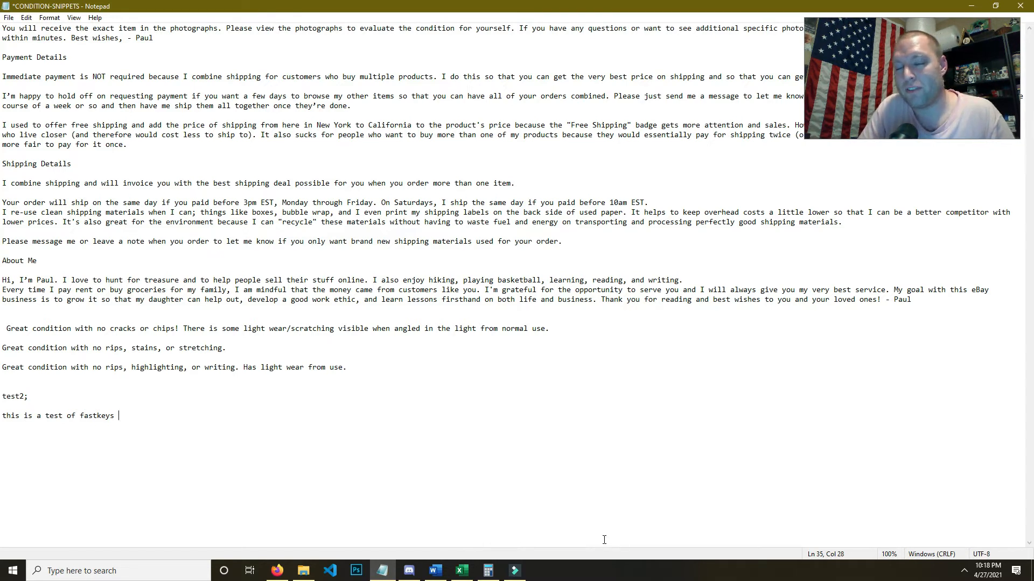
click(963, 571)
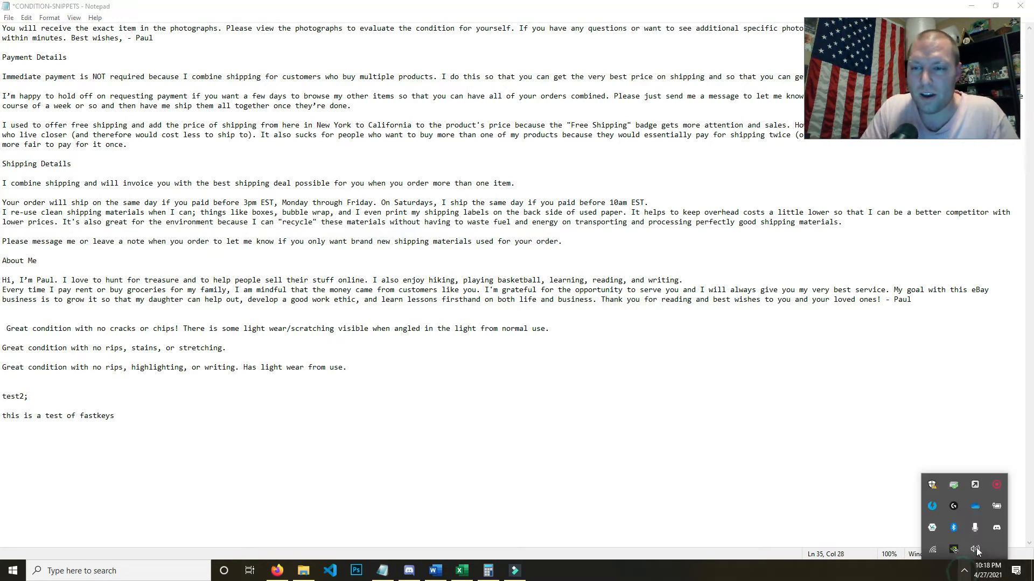
mouse_move(975, 485)
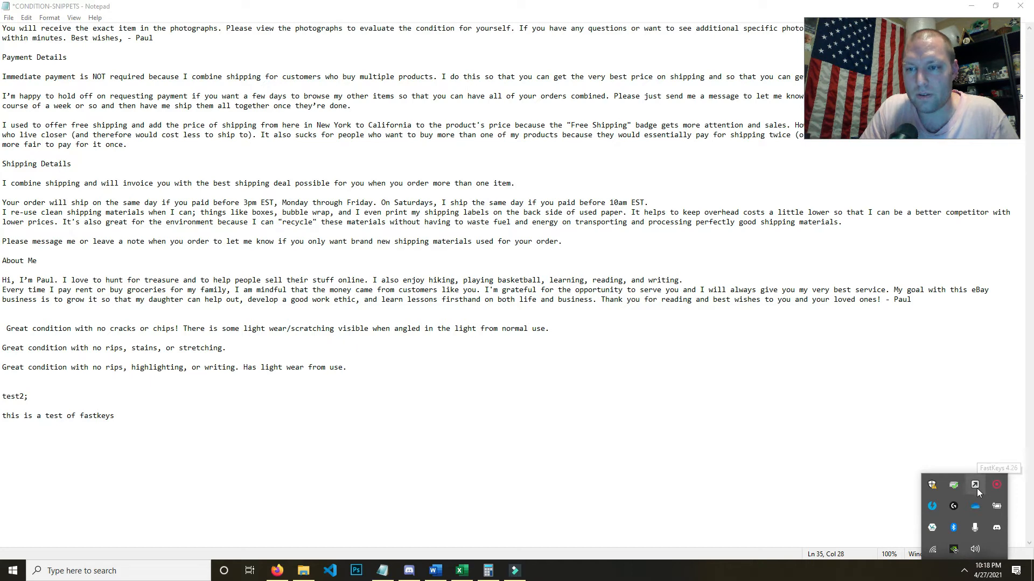
click(975, 485)
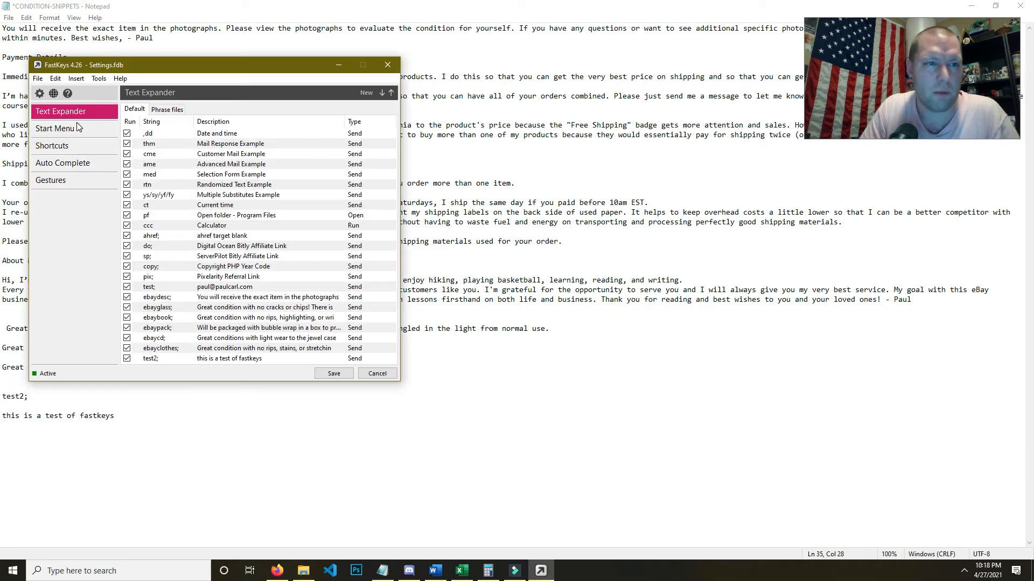
click(52, 145)
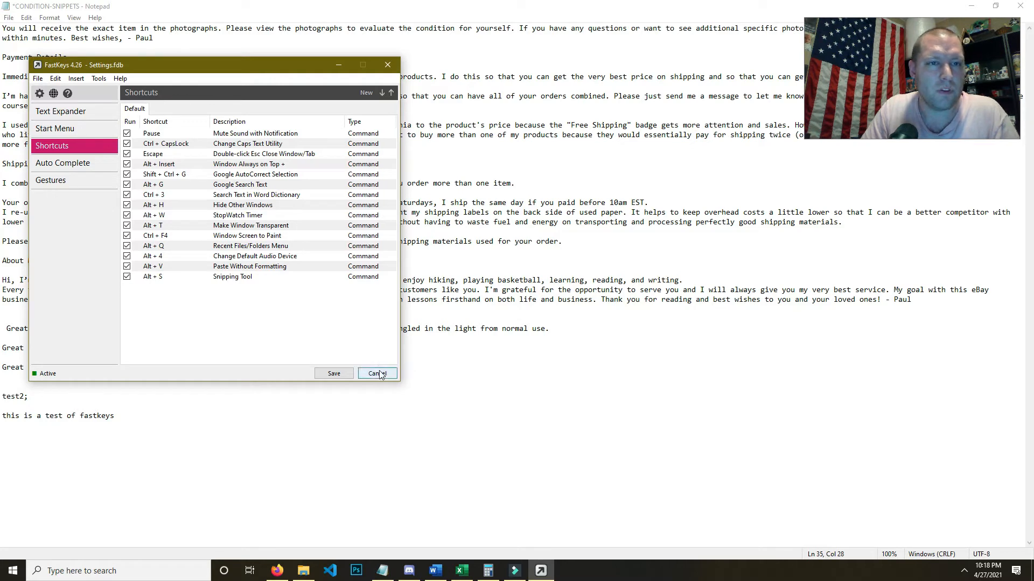
click(376, 373)
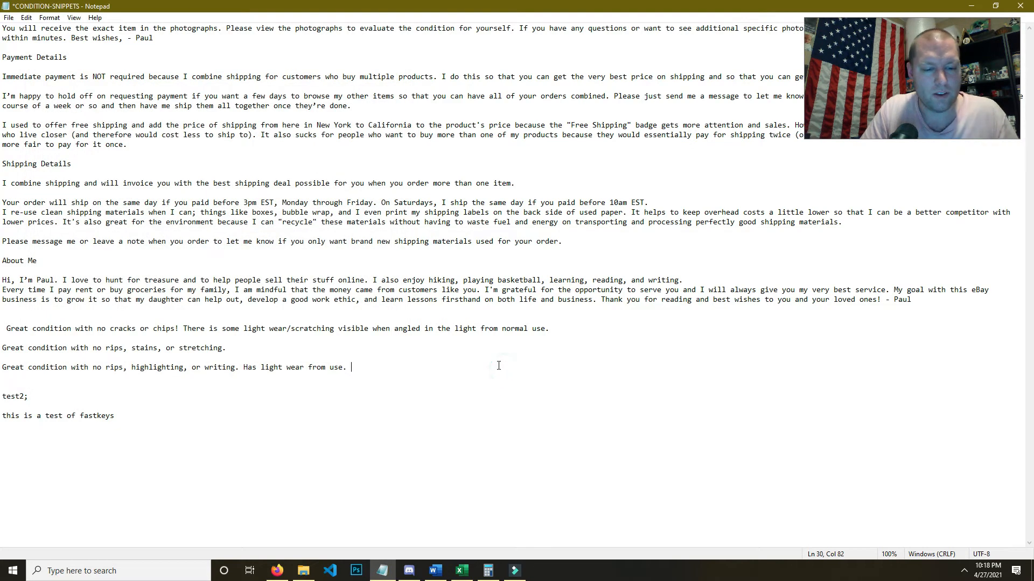
click(487, 570)
text( nnn)
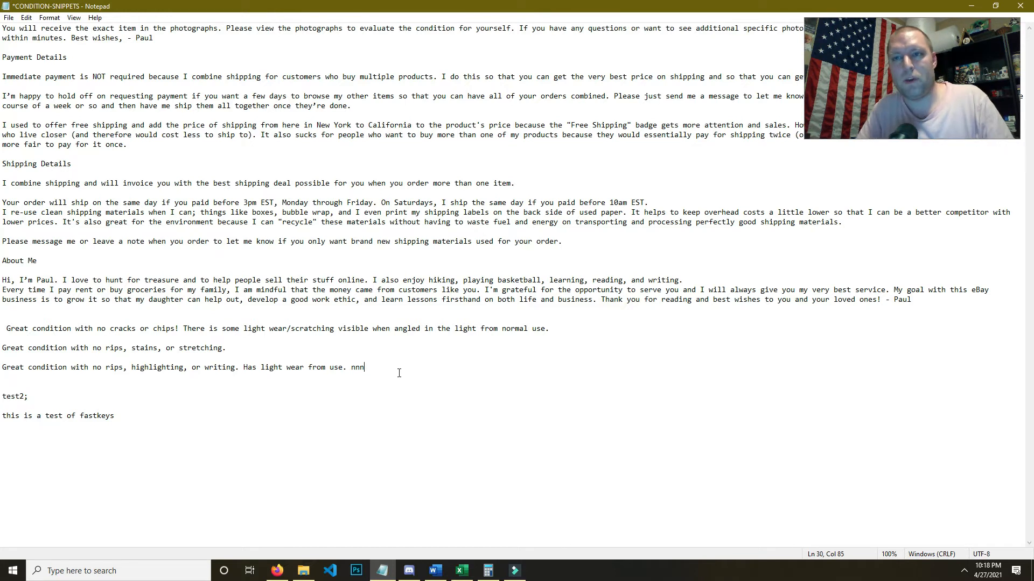
key(Backspace)
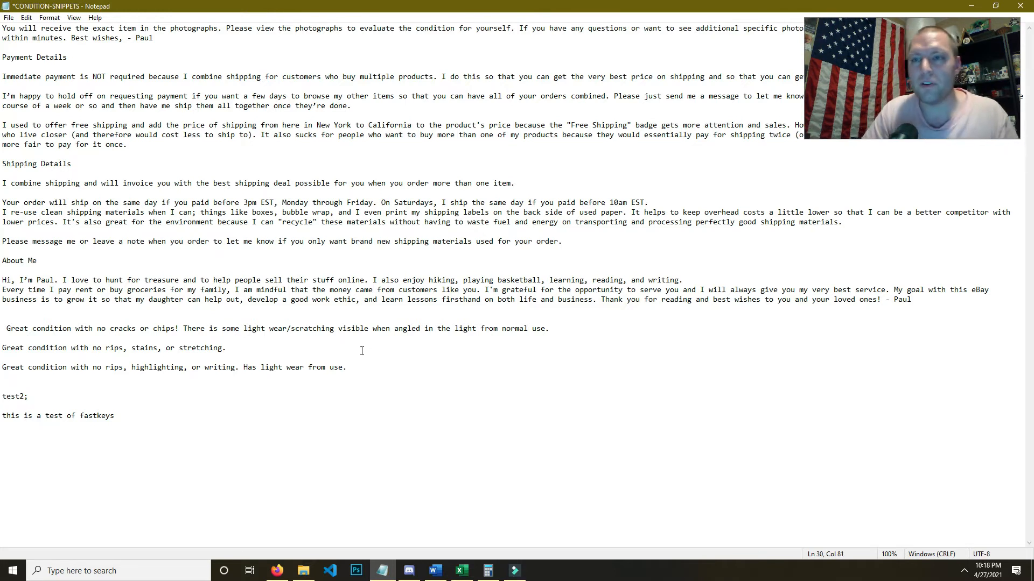
mouse_move(252, 5)
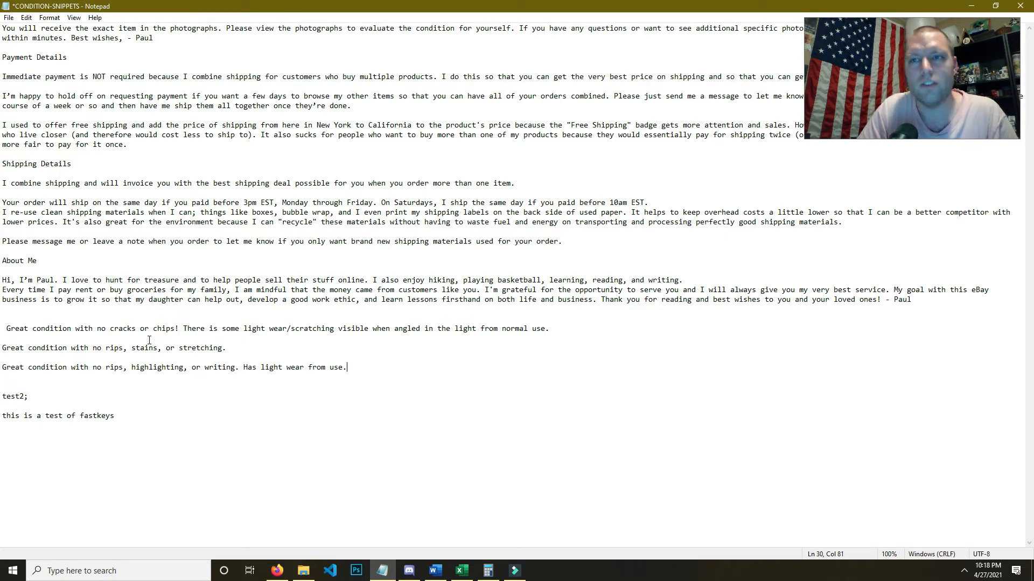
mouse_move(519, 399)
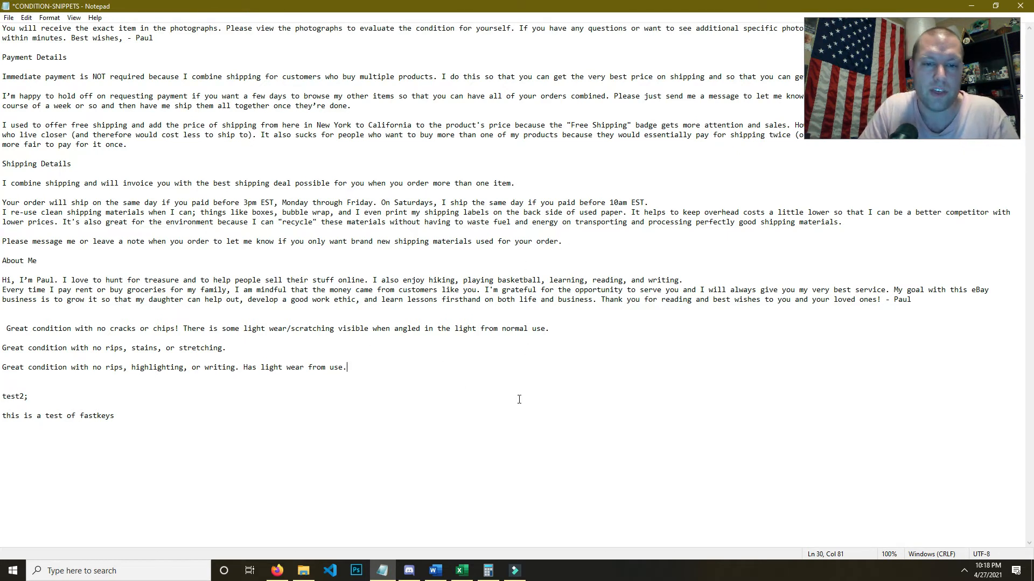
click(962, 570)
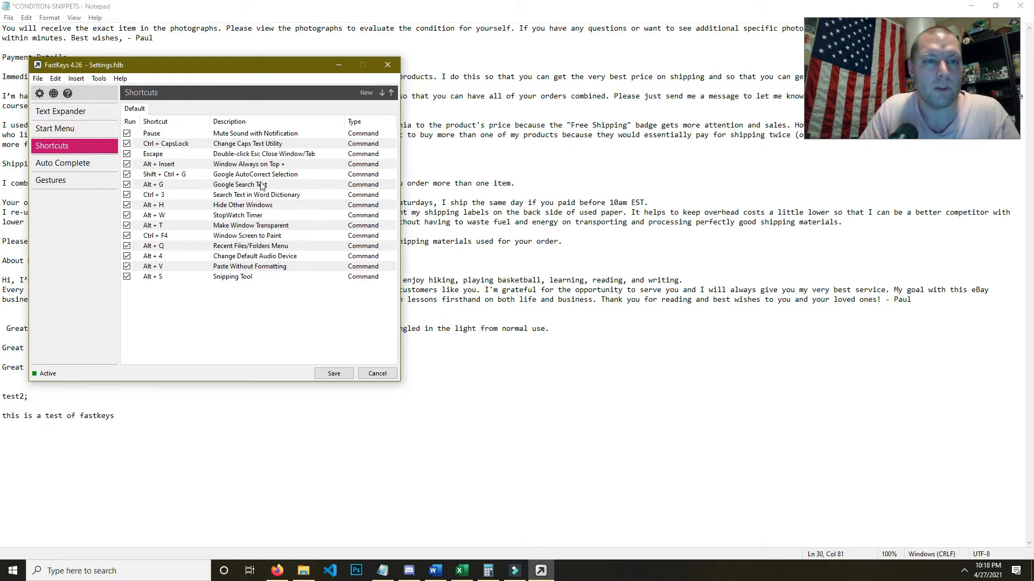
Open the Alt+G Google Search Text shortcut to view its Run command
click(240, 184)
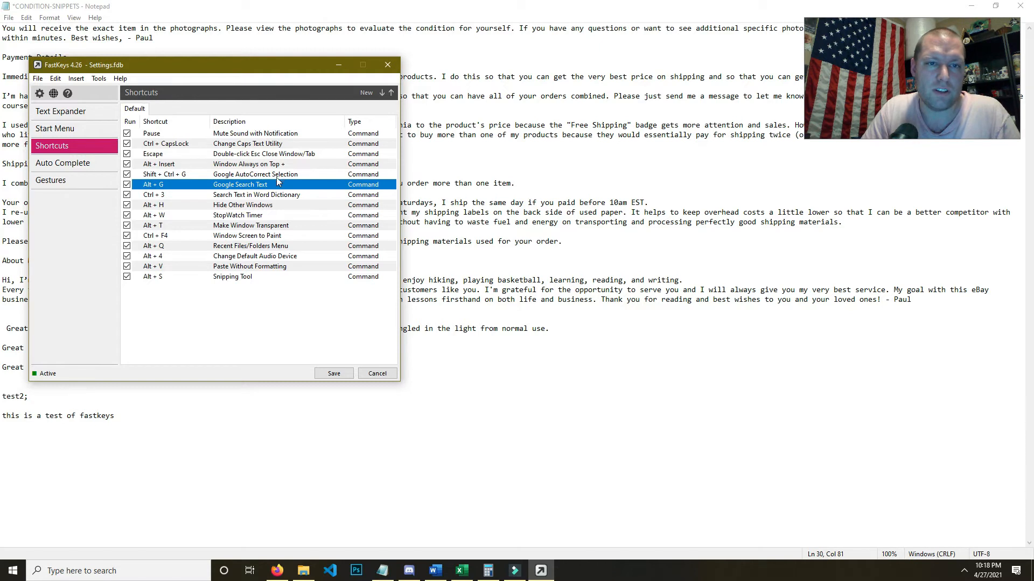
double_click(241, 184)
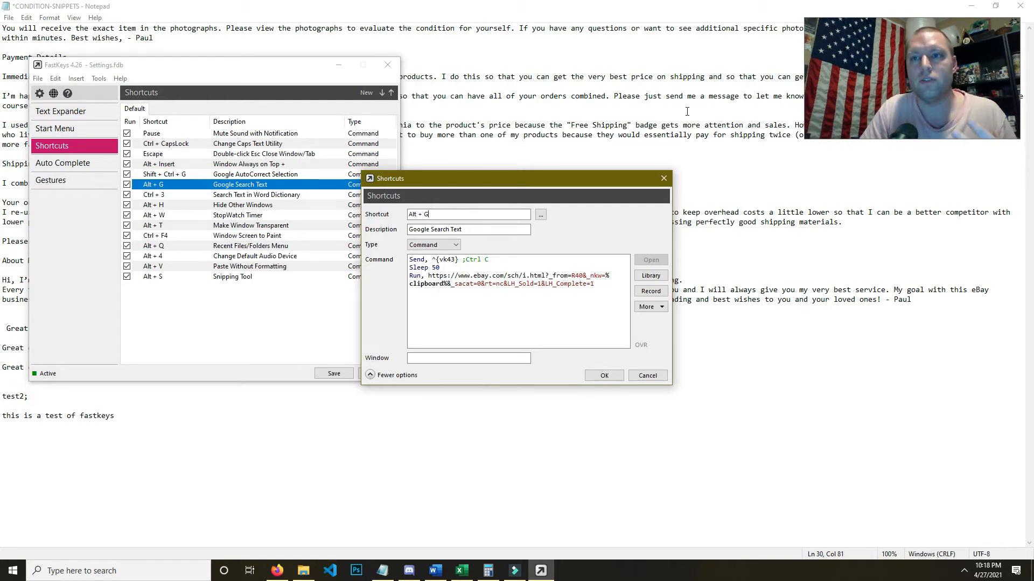
mouse_move(587, 284)
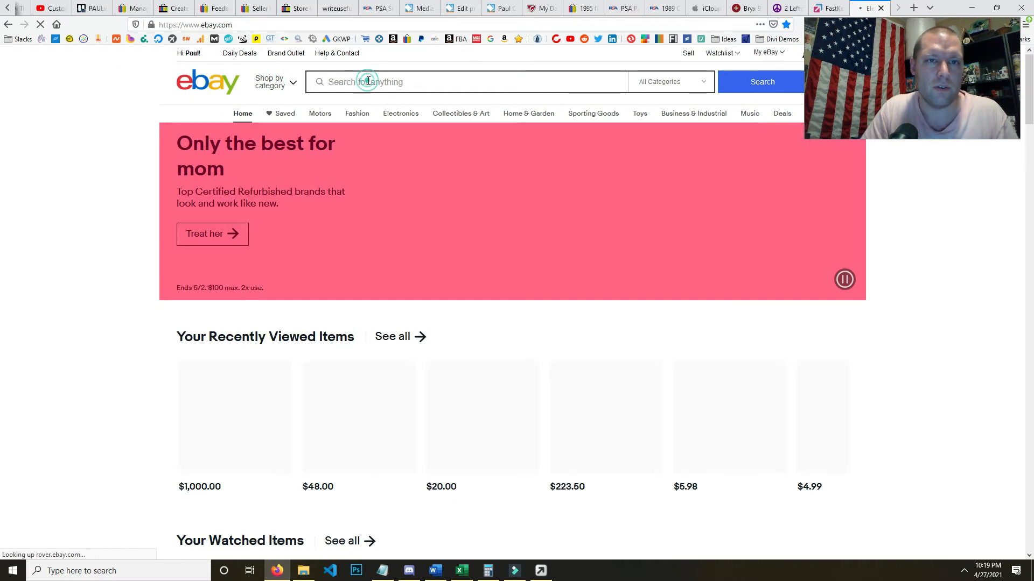
Search eBay for 'keyword', filter to sold items, and select the address bar URL
text(keyword)
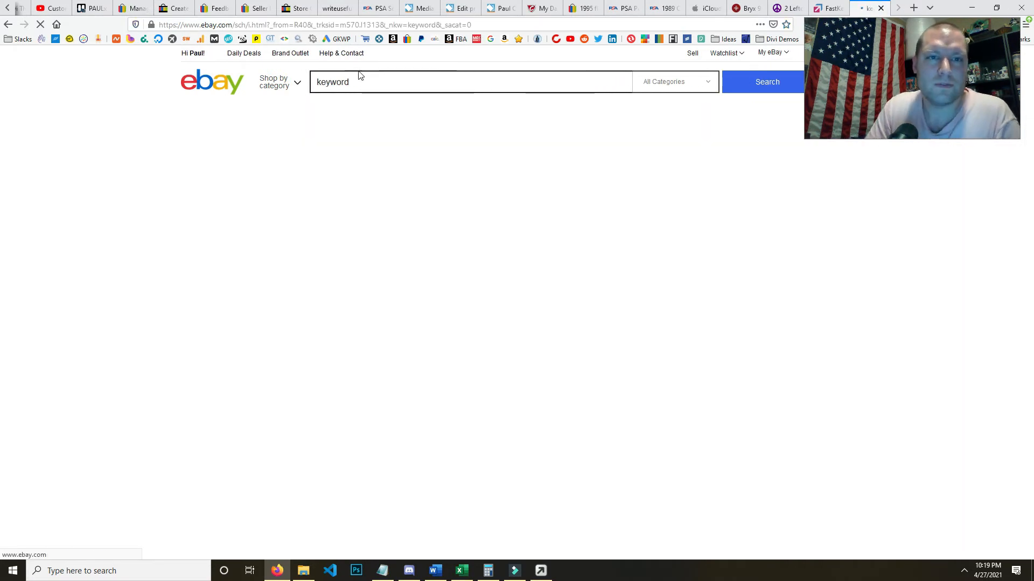
click(766, 81)
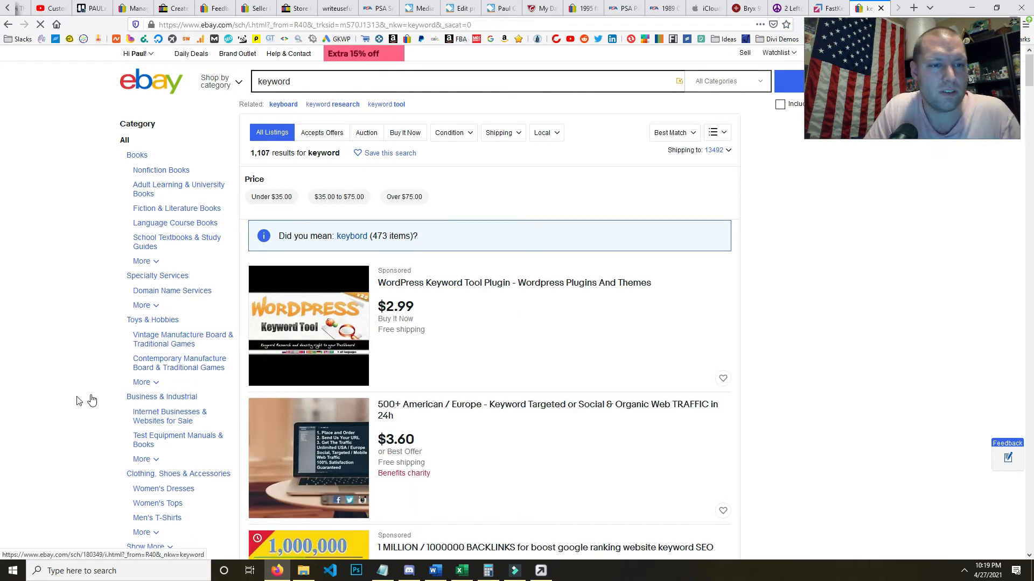
scroll(down, 3)
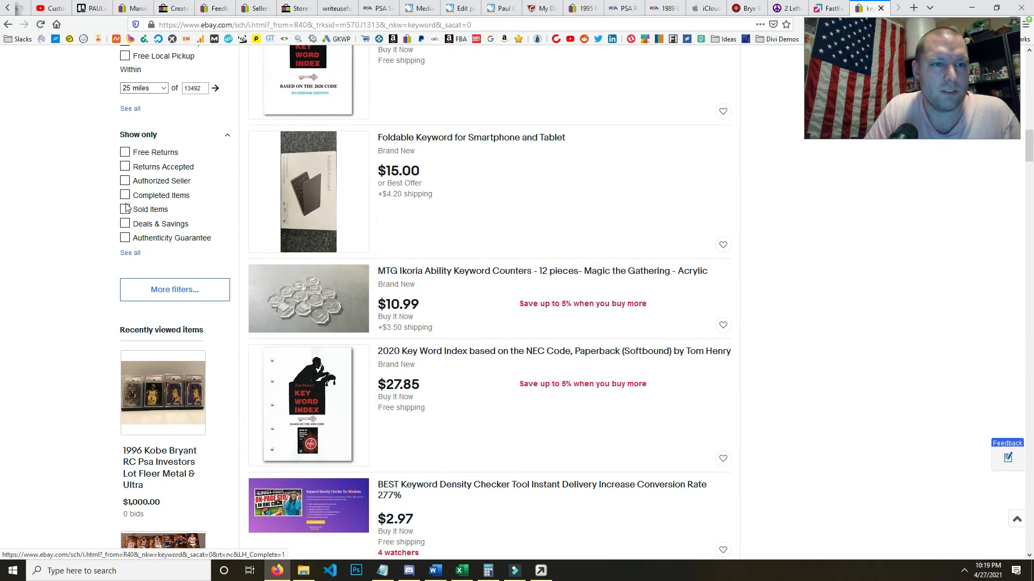
click(124, 209)
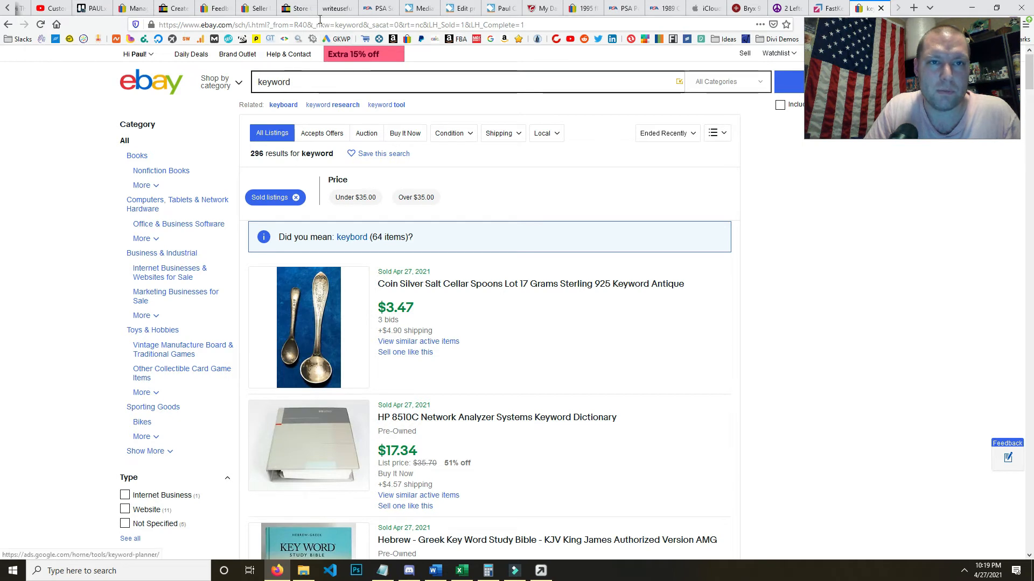
click(335, 24)
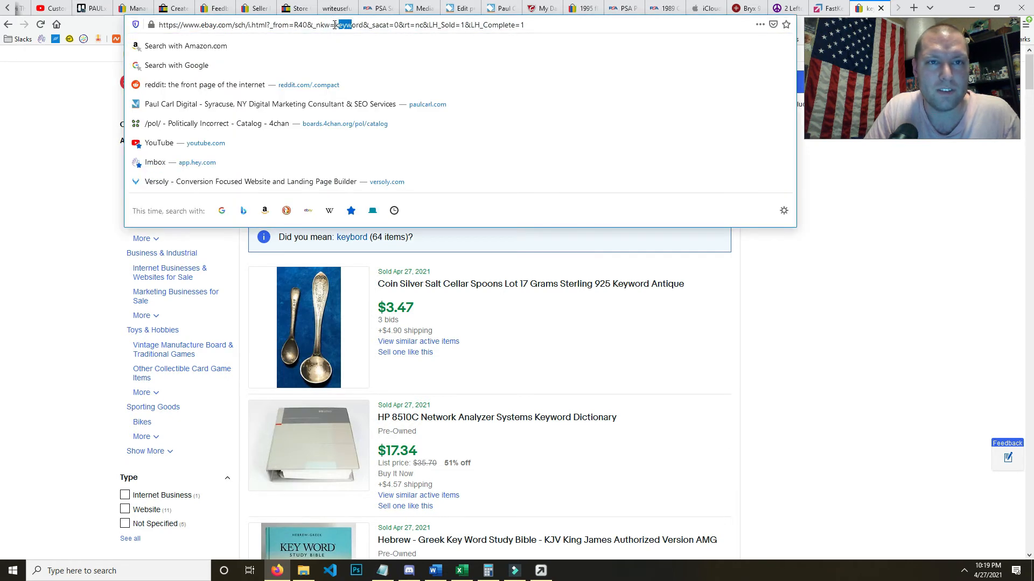
mouse_move(509, 151)
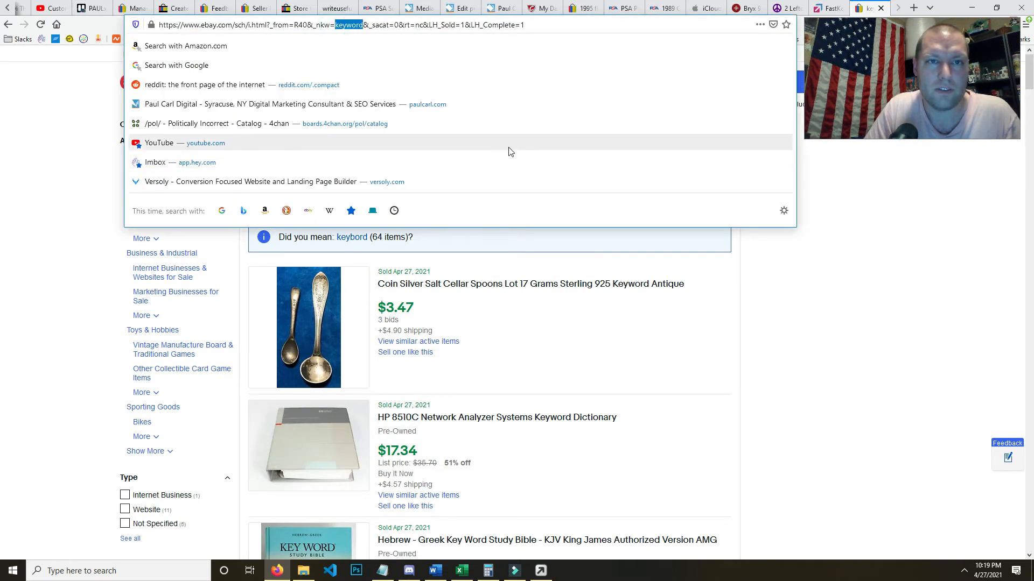
mouse_move(255, 25)
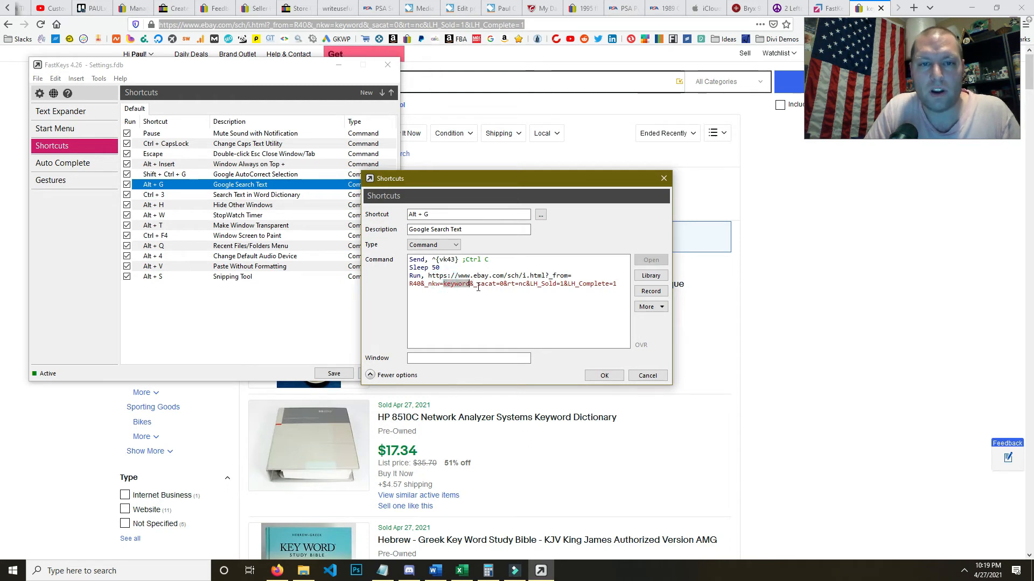
Replace 'keyword' with %clipboard% in the Run command, confirm, and save FastKeys
text(%%)
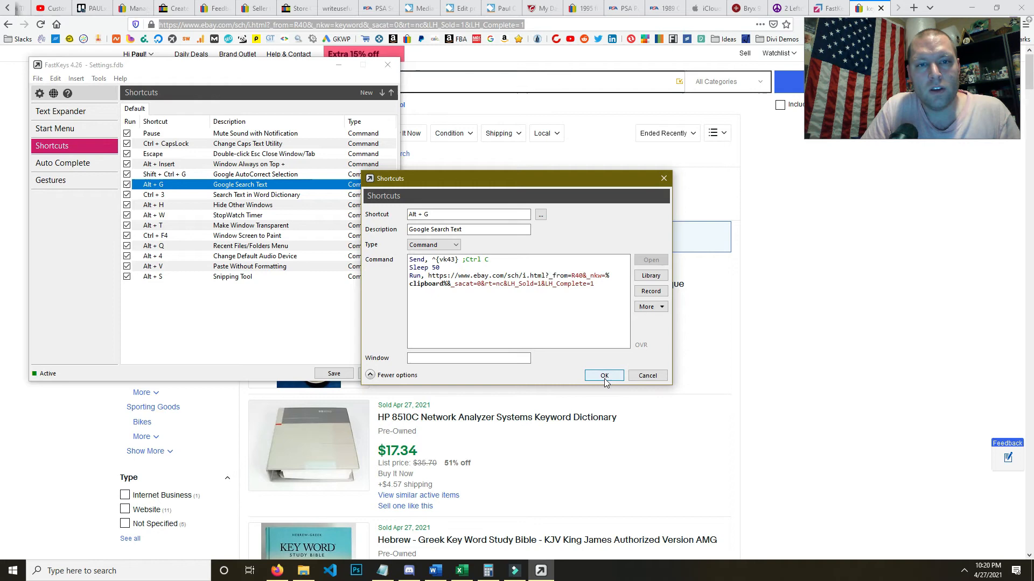
click(603, 375)
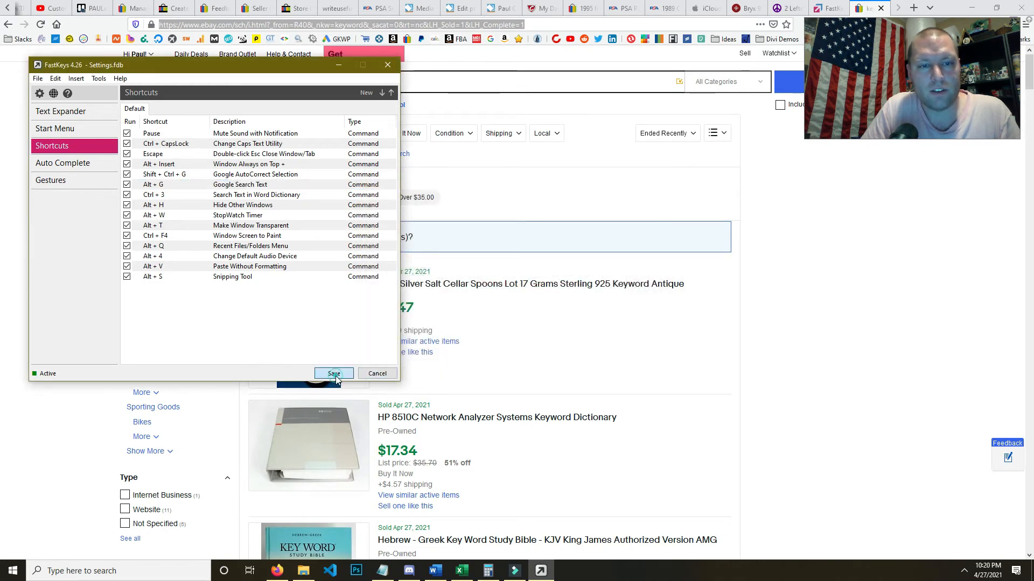
click(333, 373)
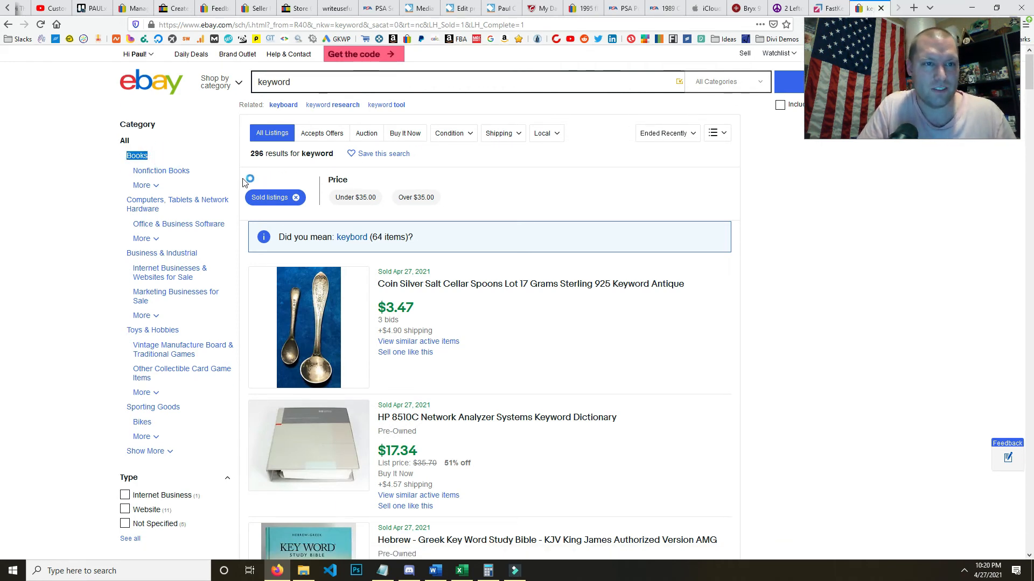
Search 'Books' in eBay sold listings via Alt+G, then return to the Craigslist Lefton ad
click(137, 155)
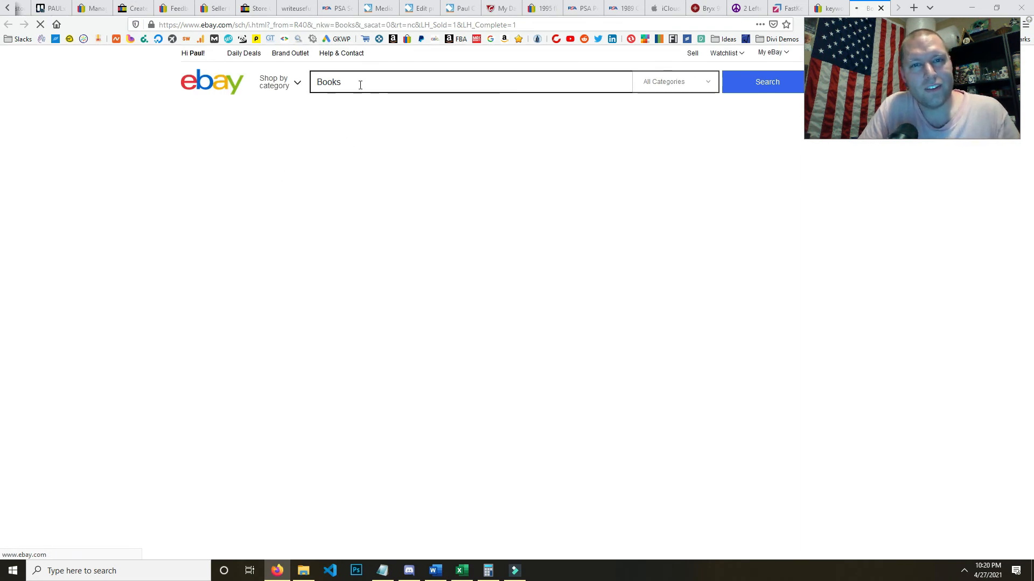
click(766, 82)
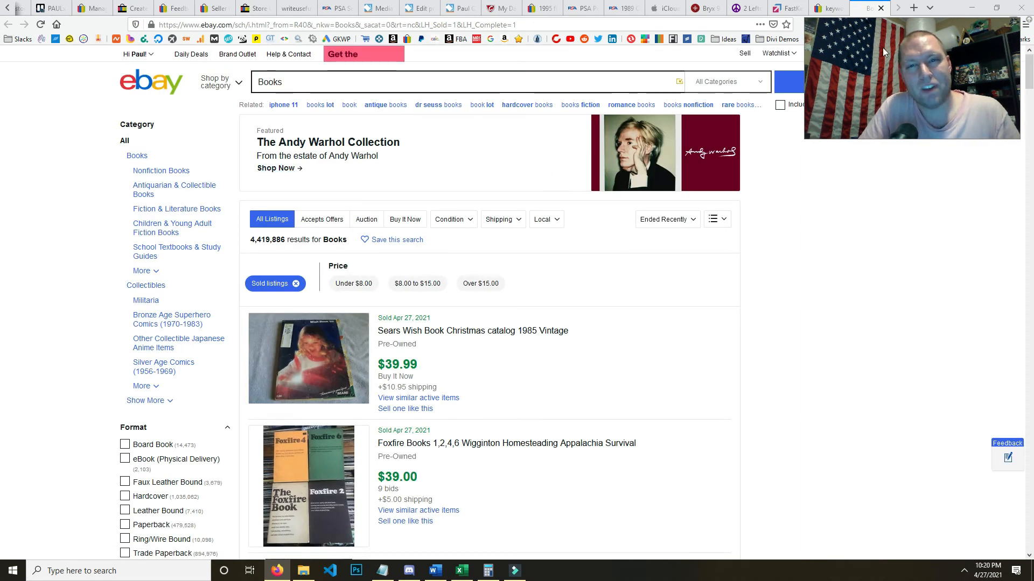
click(743, 7)
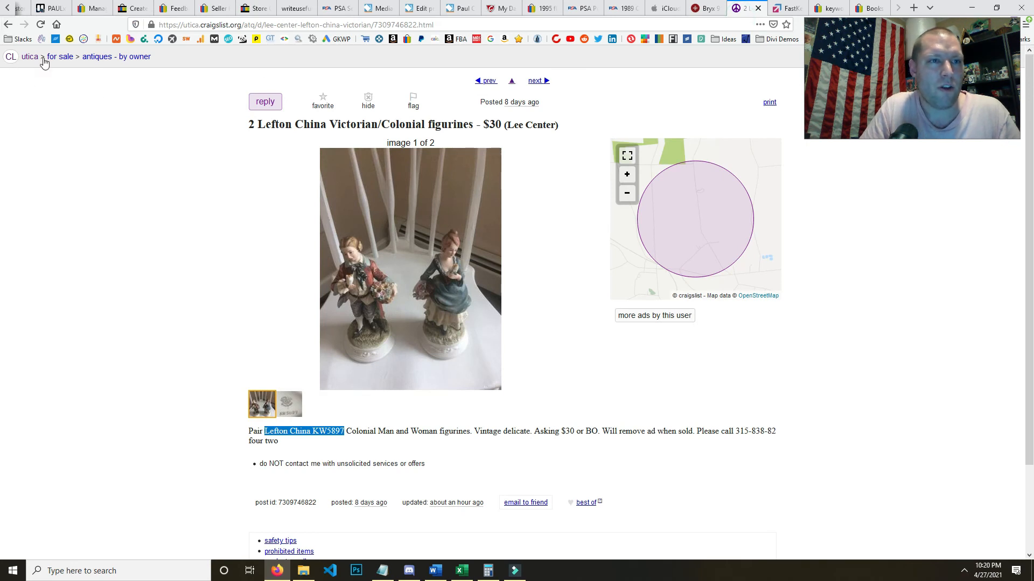
mouse_move(553, 375)
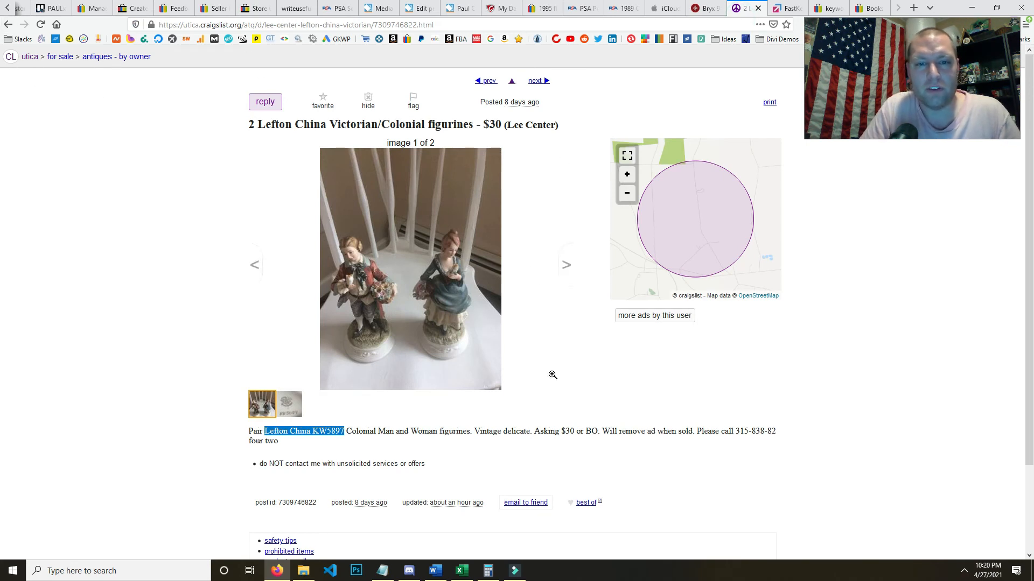
mouse_move(373, 294)
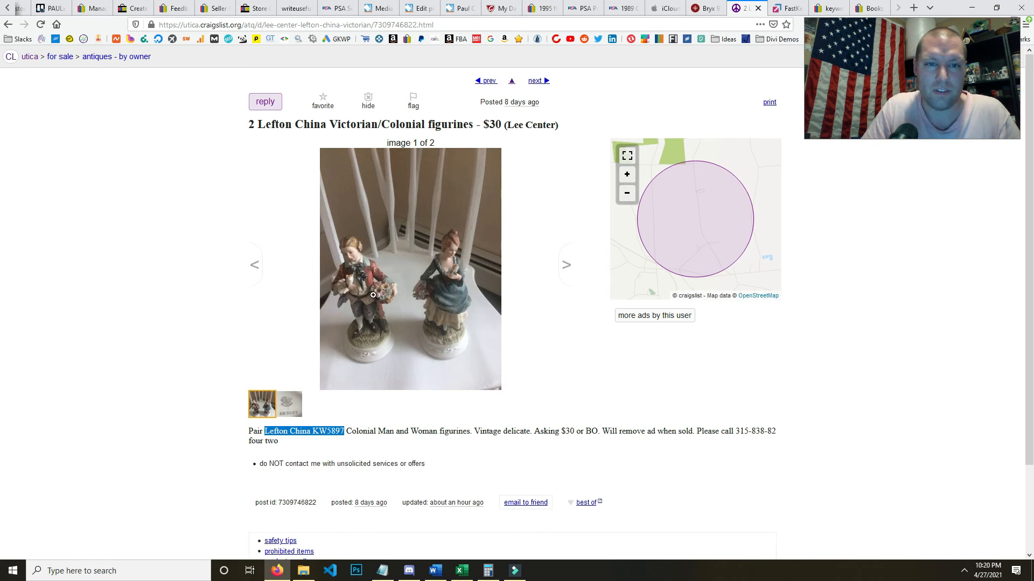
mouse_move(410, 233)
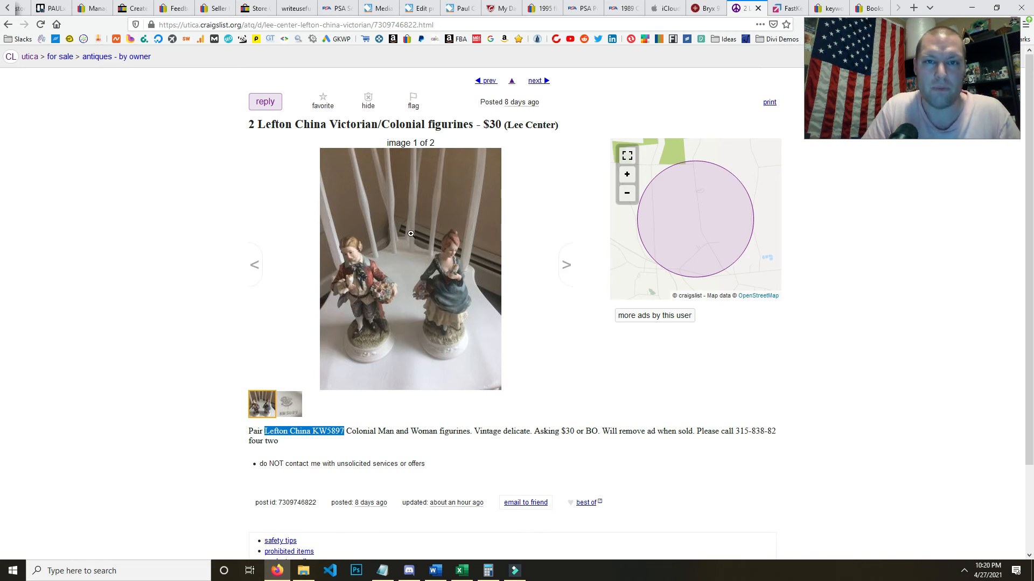
mouse_move(297, 429)
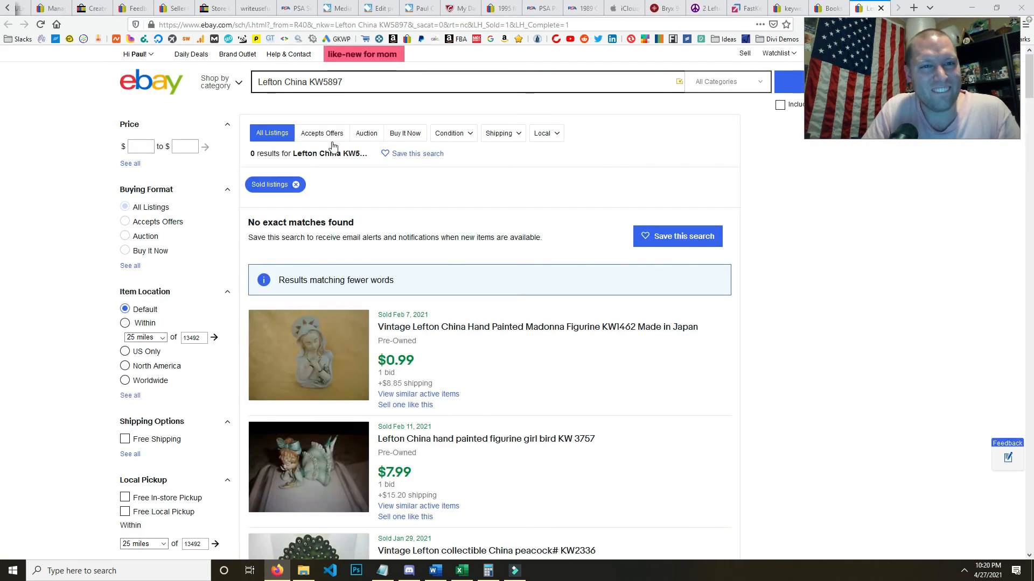
Review the eBay sold Lefton China figurine results, then bring up the FastKeys website
scroll(down, 3)
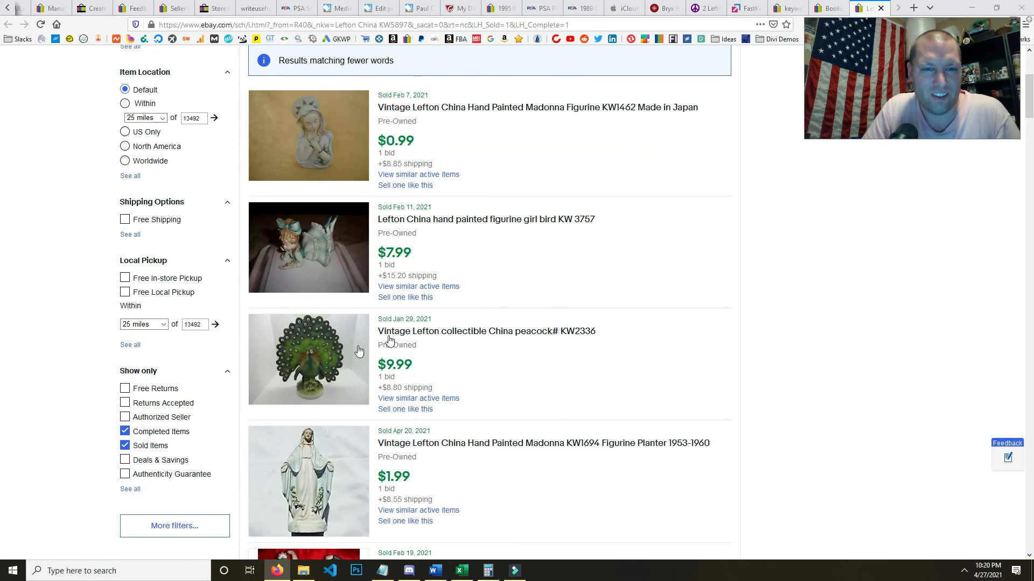
scroll(down, 3)
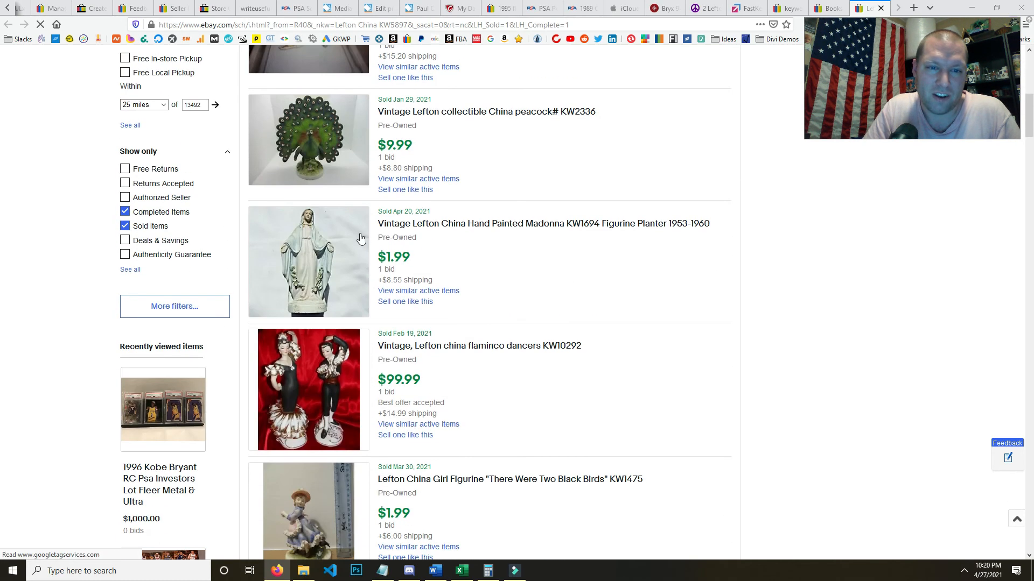
scroll(down, 3)
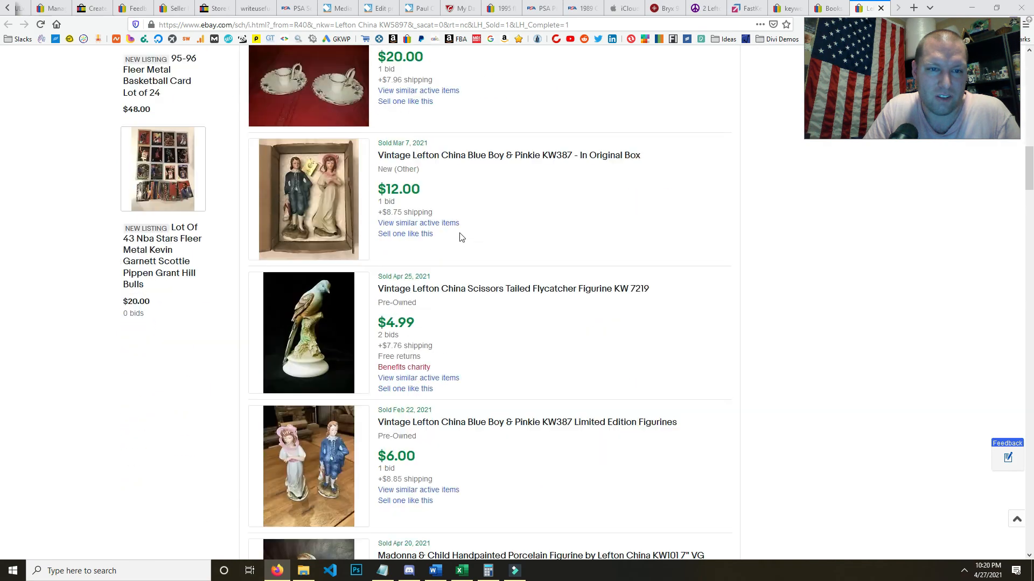
scroll(down, 3)
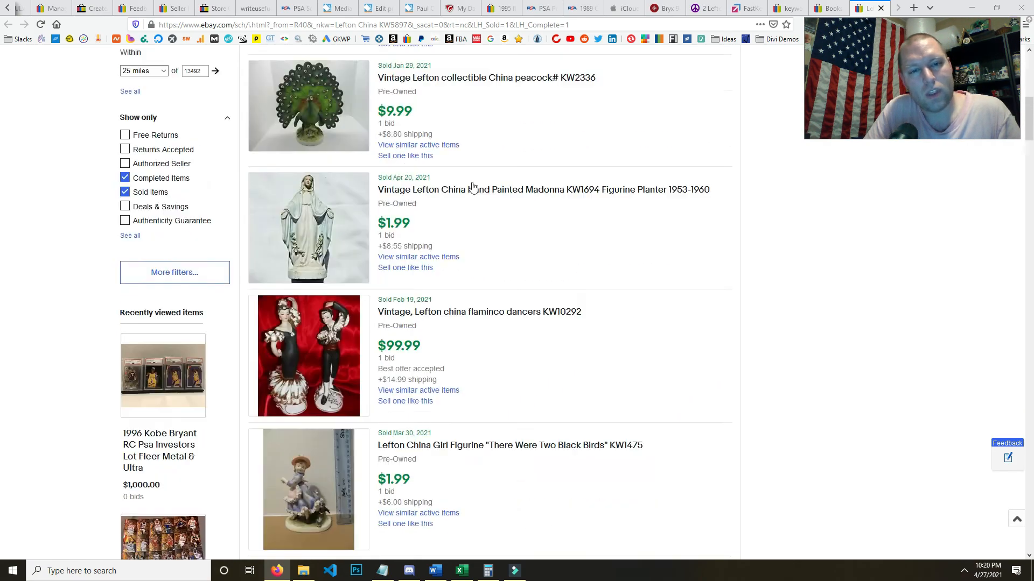
scroll(up, 3)
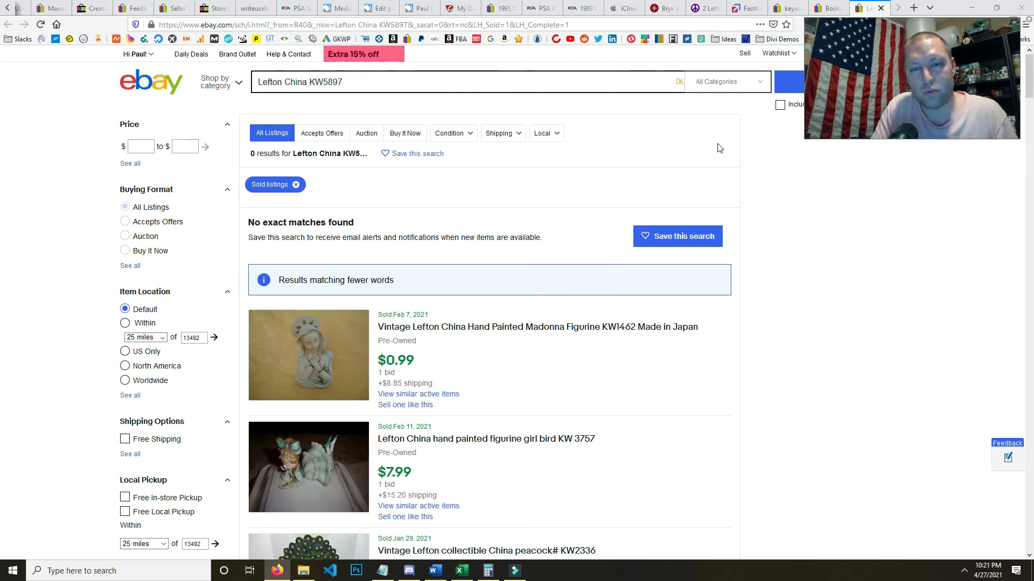
mouse_move(600, 140)
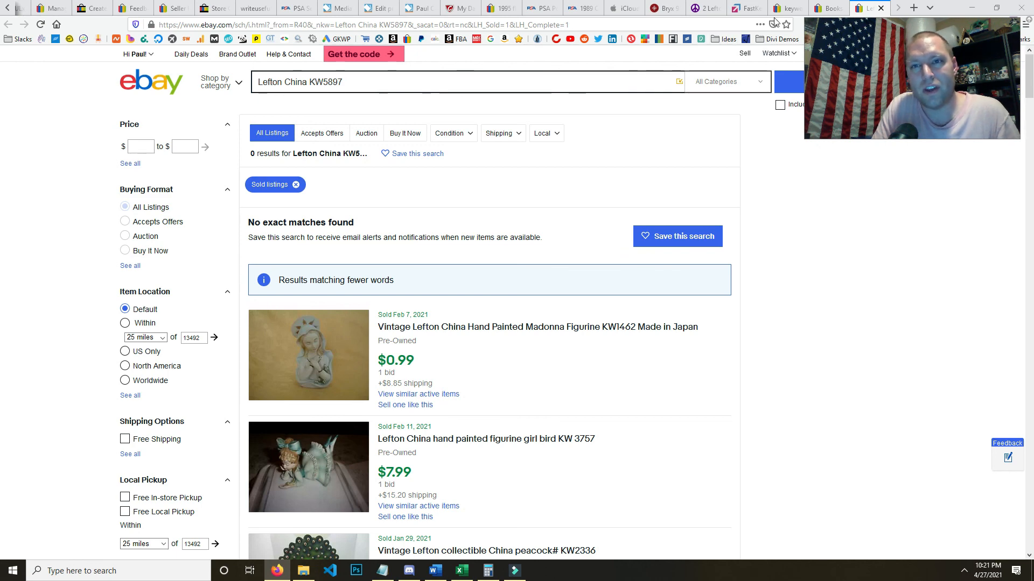
click(746, 8)
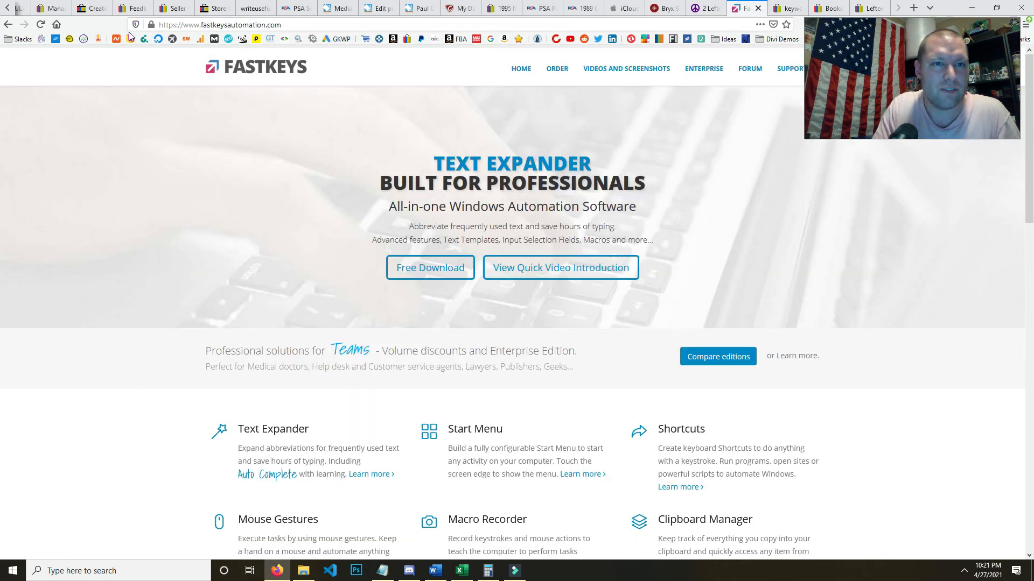
mouse_move(402, 36)
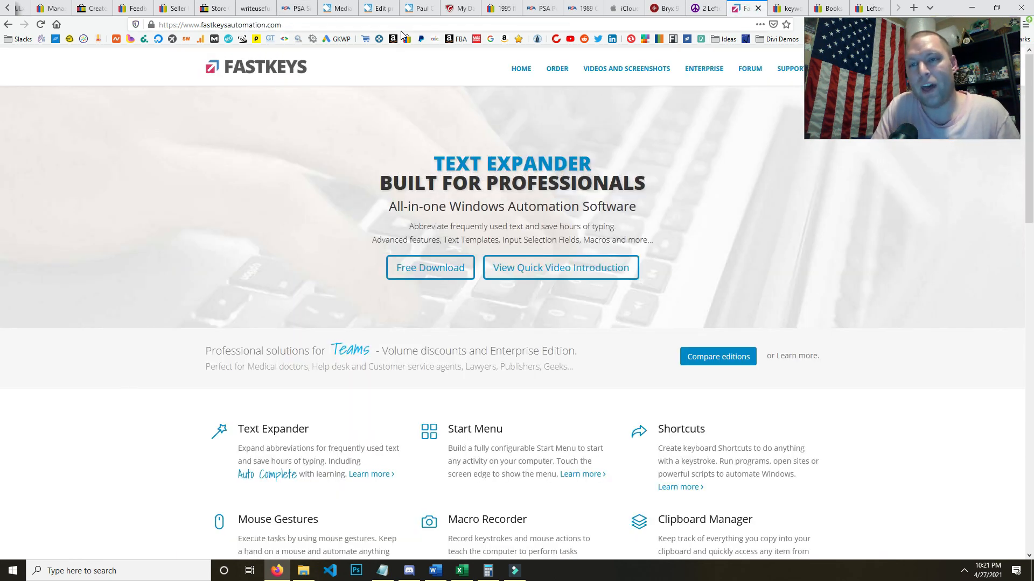